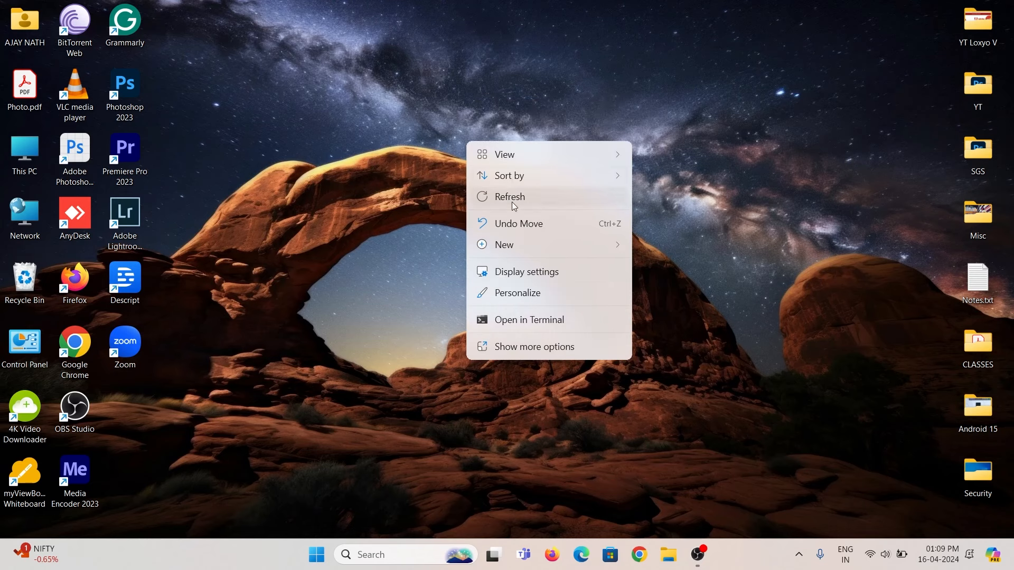
# Open Computer Management from This PC and show the Device Manager hardware list
pyautogui.click(509, 197)
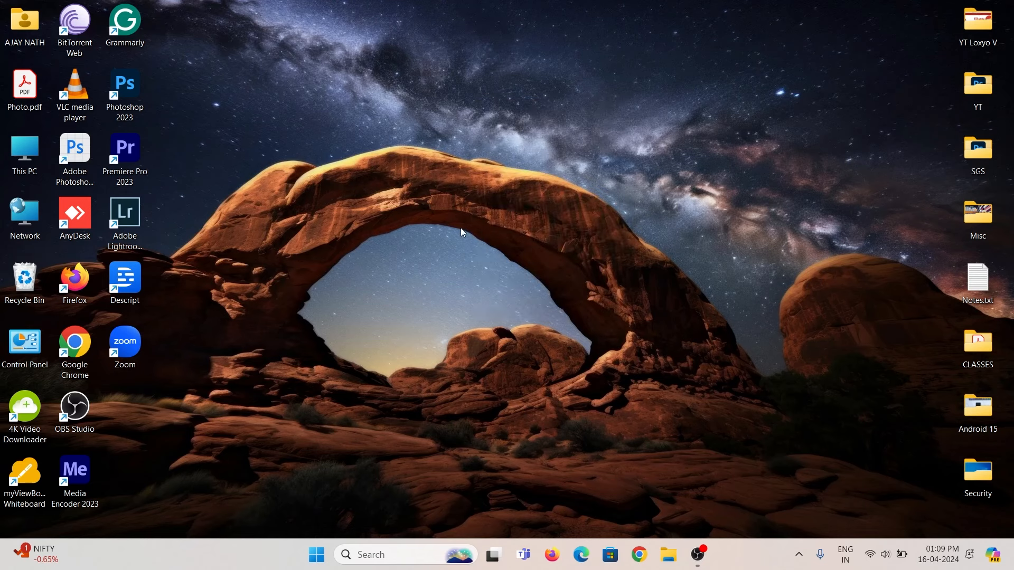
pyautogui.moveTo(268, 234)
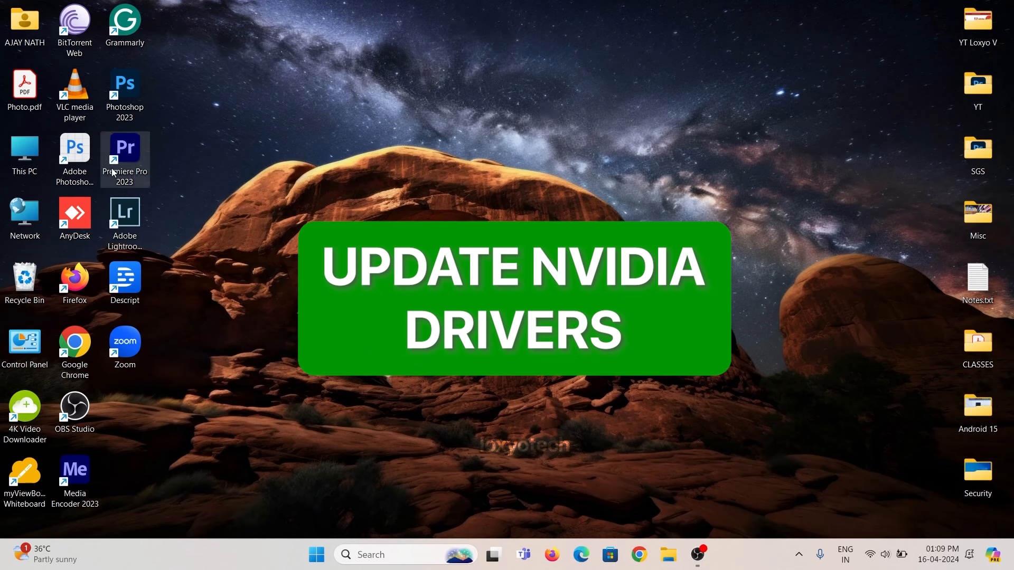
pyautogui.moveTo(420, 98)
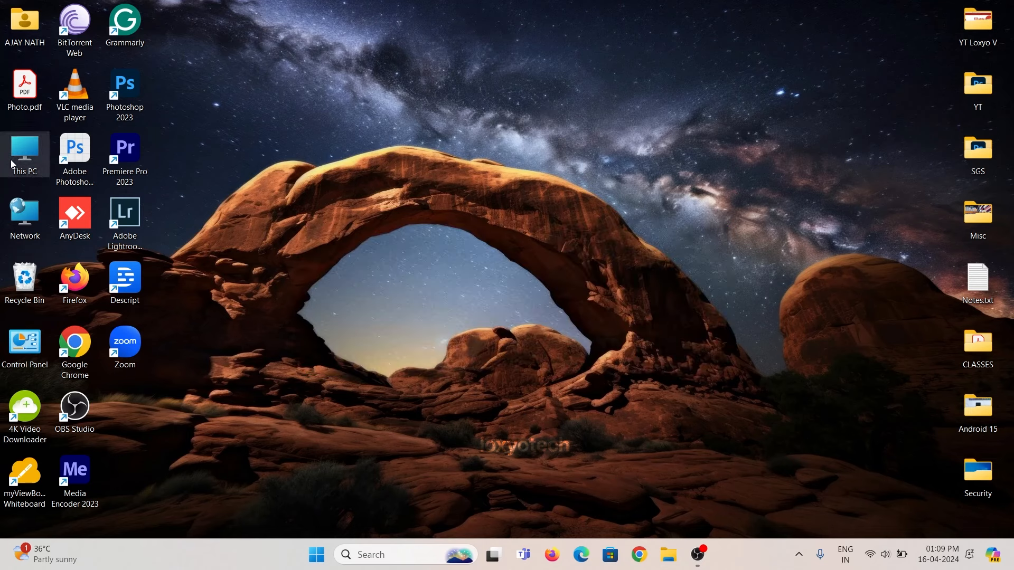
pyautogui.rightClick(25, 148)
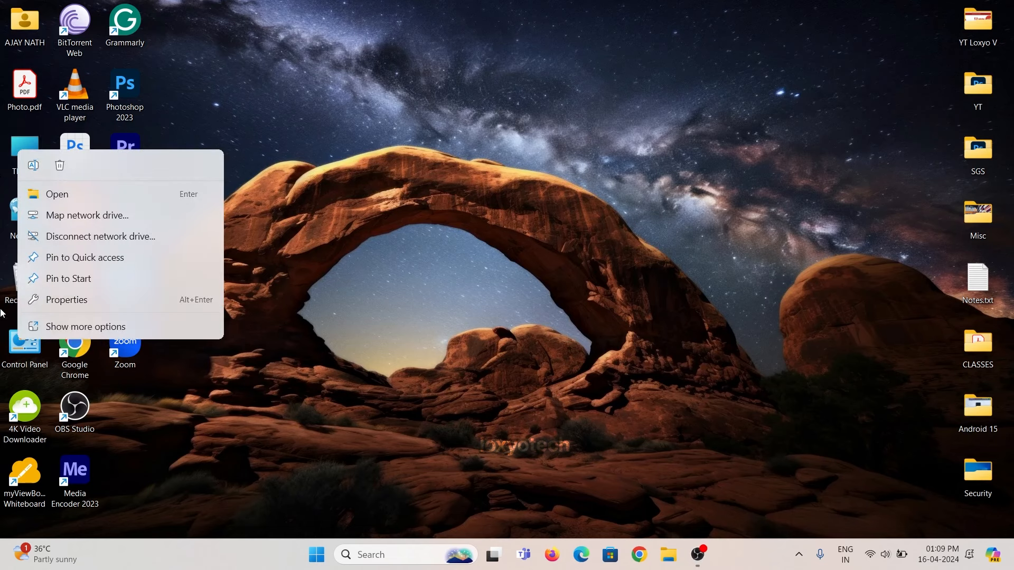
pyautogui.click(85, 326)
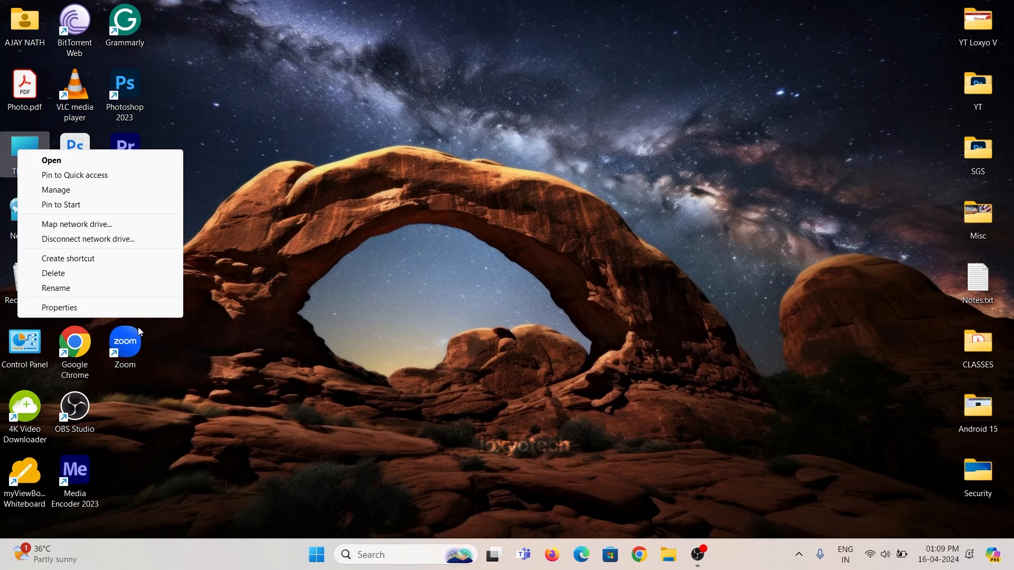
pyautogui.moveTo(80, 183)
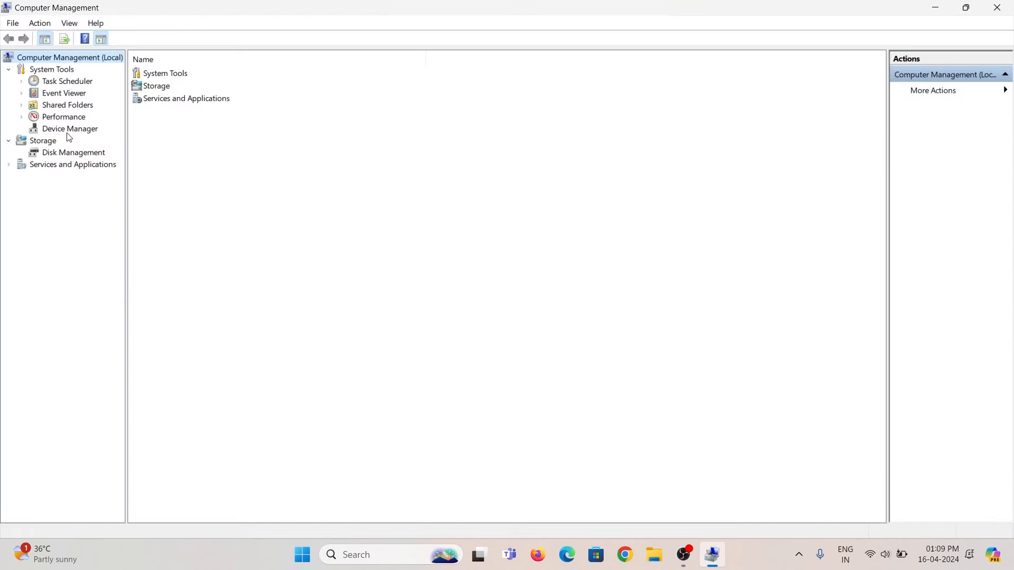
pyautogui.click(70, 128)
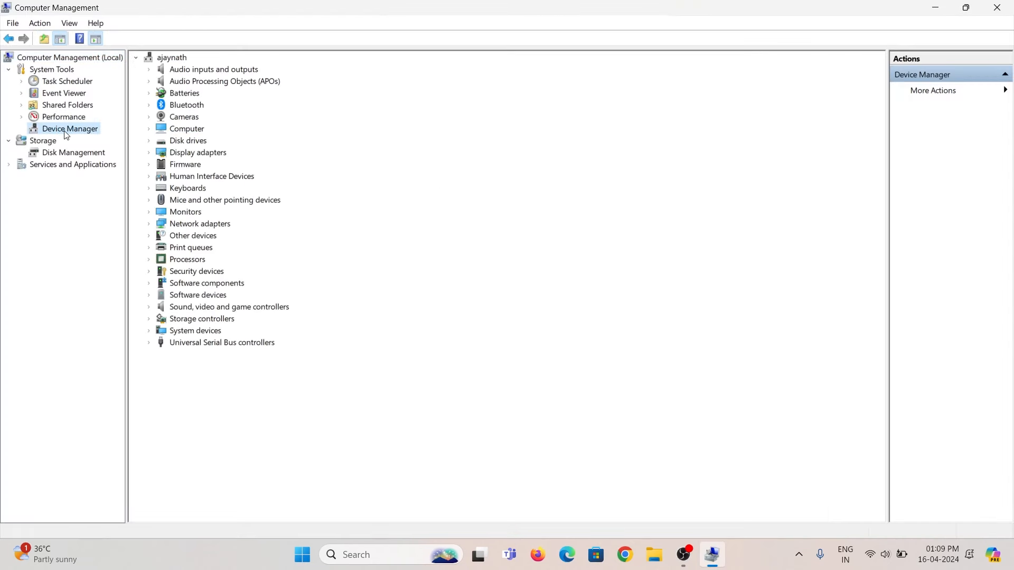
pyautogui.moveTo(177, 147)
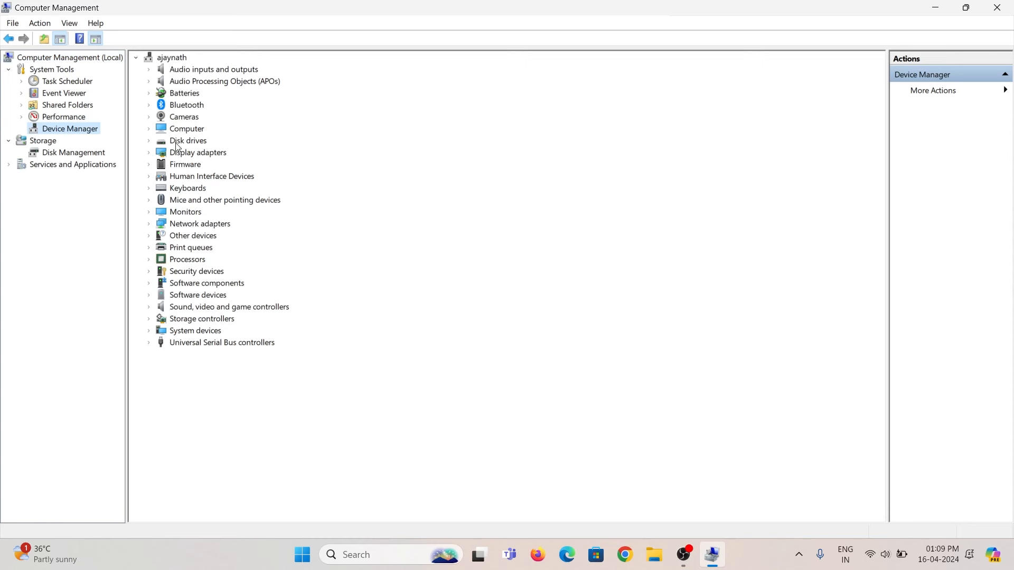
# Reveal the Display adapters, Intel Iris Xe Graphics and NVIDIA GeForce RTX 2050
pyautogui.click(149, 140)
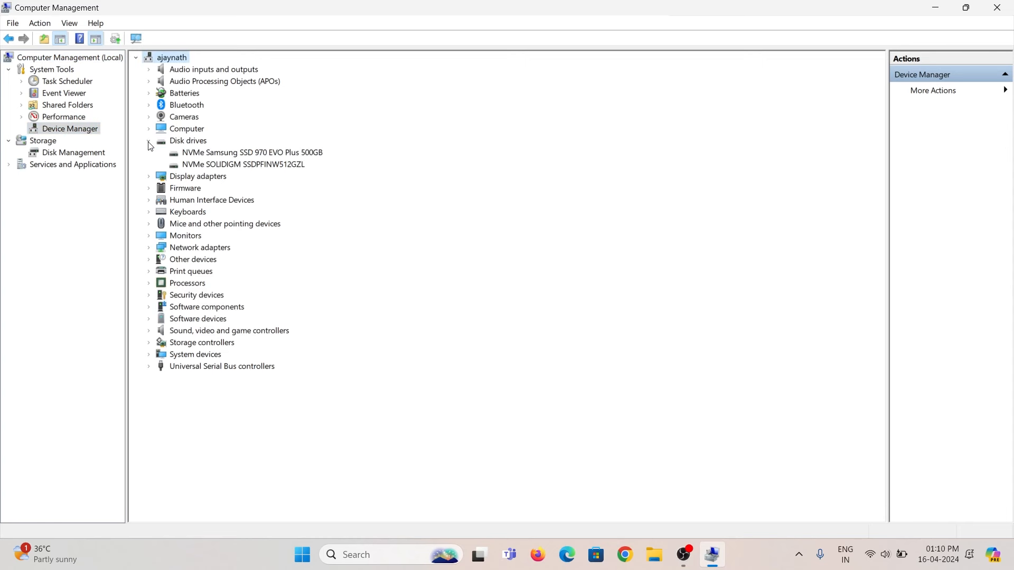
pyautogui.click(149, 140)
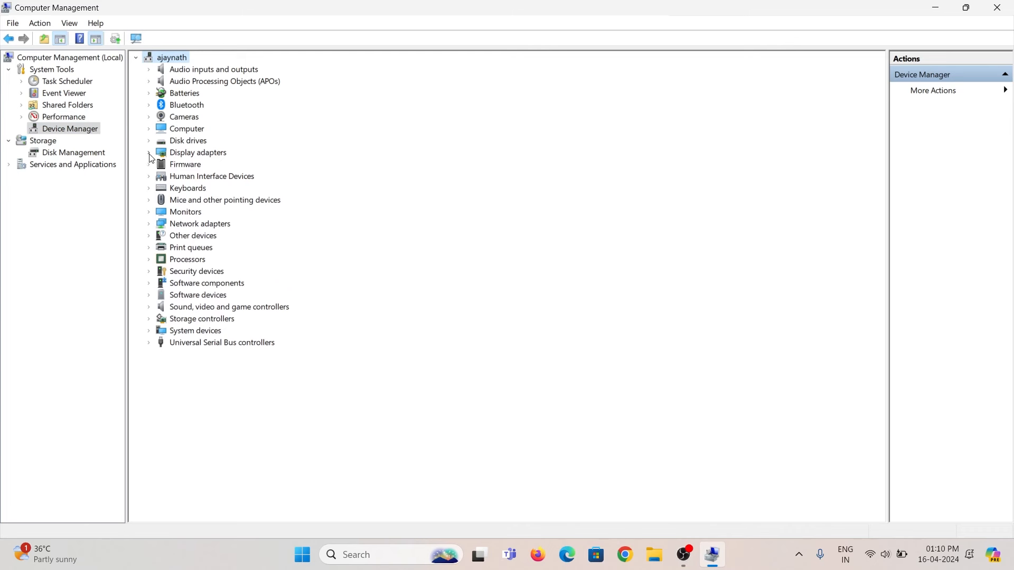
pyautogui.click(149, 152)
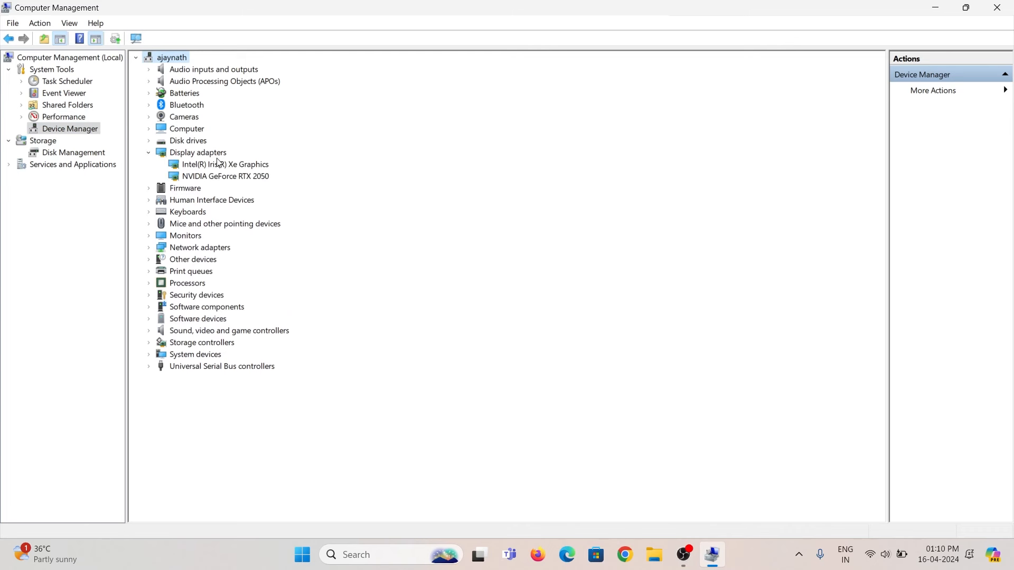
pyautogui.click(225, 164)
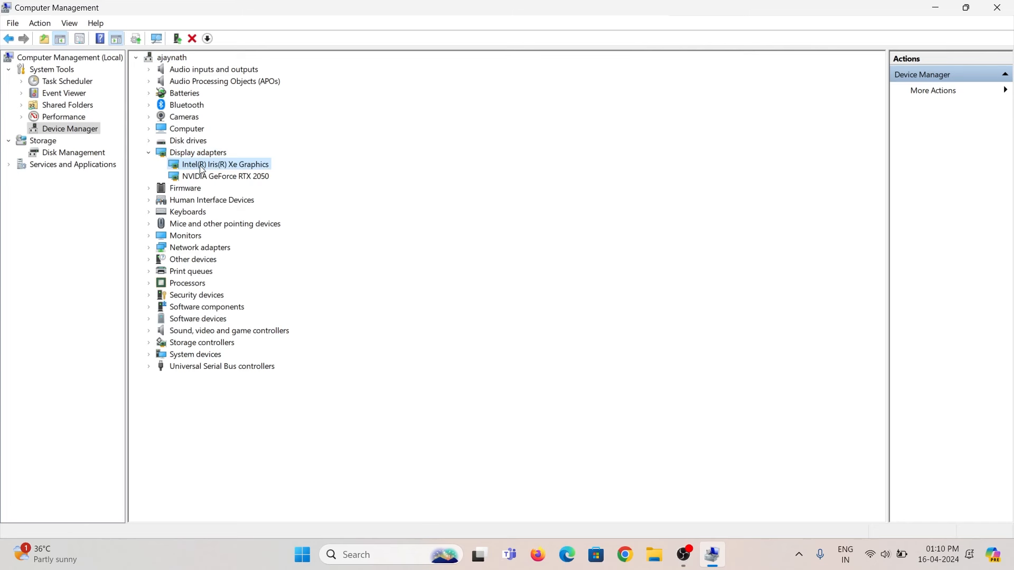
pyautogui.click(226, 176)
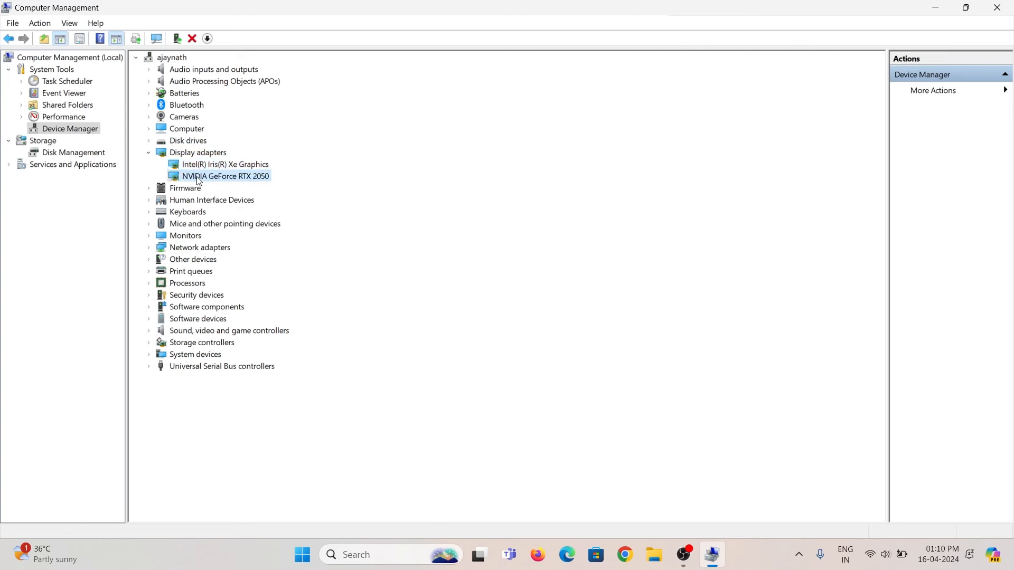
pyautogui.moveTo(240, 182)
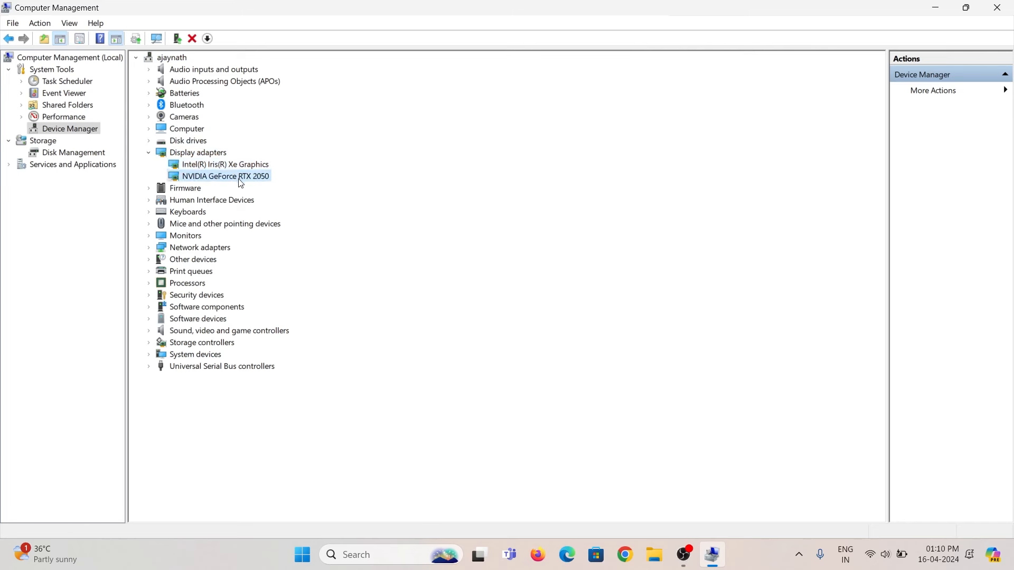
pyautogui.moveTo(252, 169)
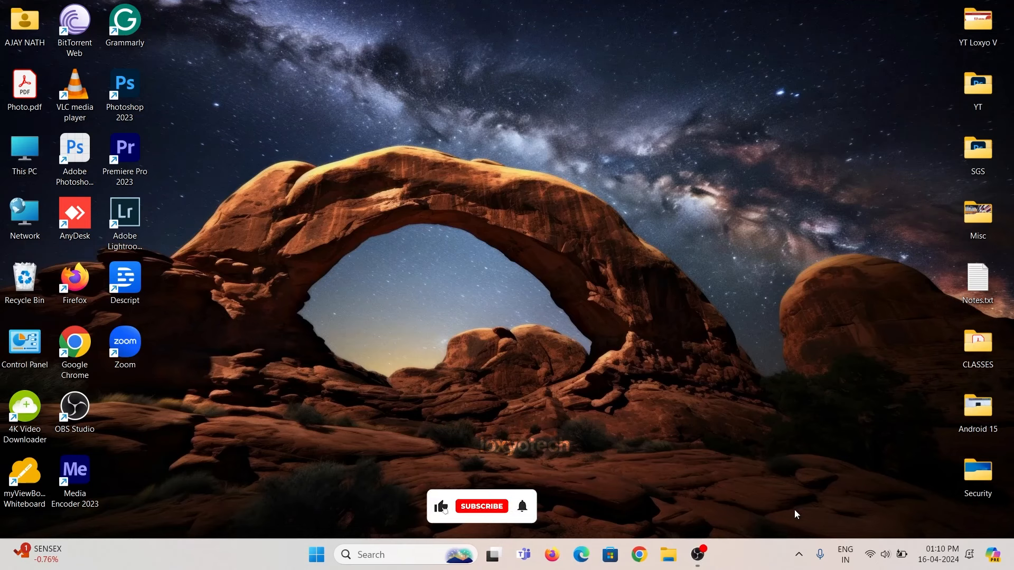
# Launch GeForce Experience from the tray and check for a newer graphics driver
pyautogui.click(798, 555)
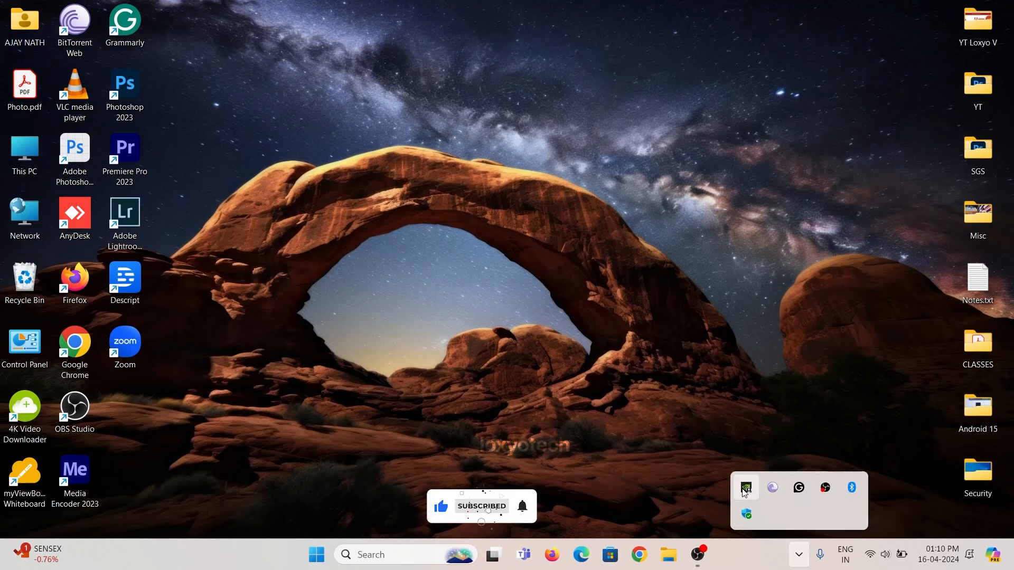
pyautogui.moveTo(744, 488)
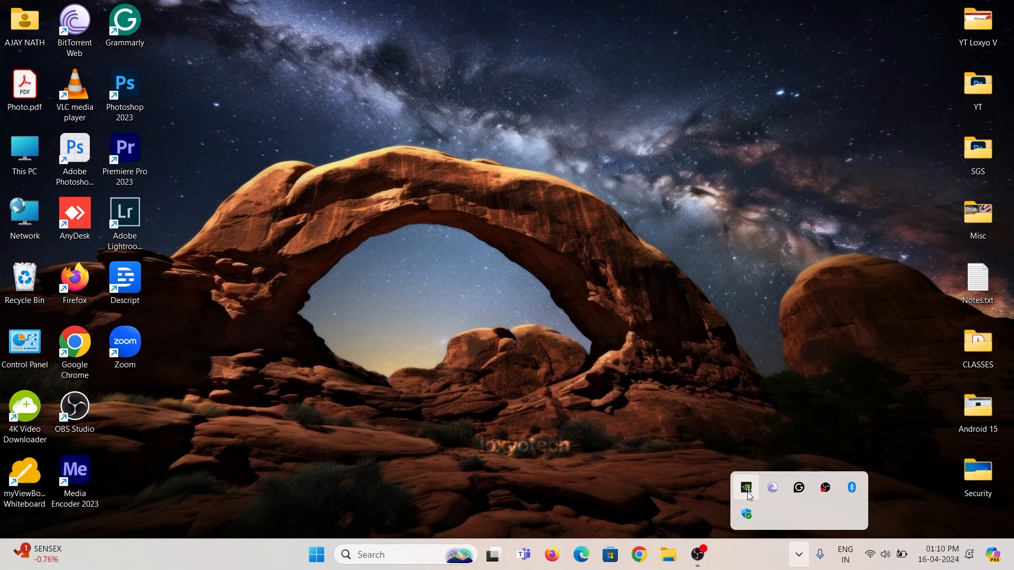
pyautogui.click(744, 486)
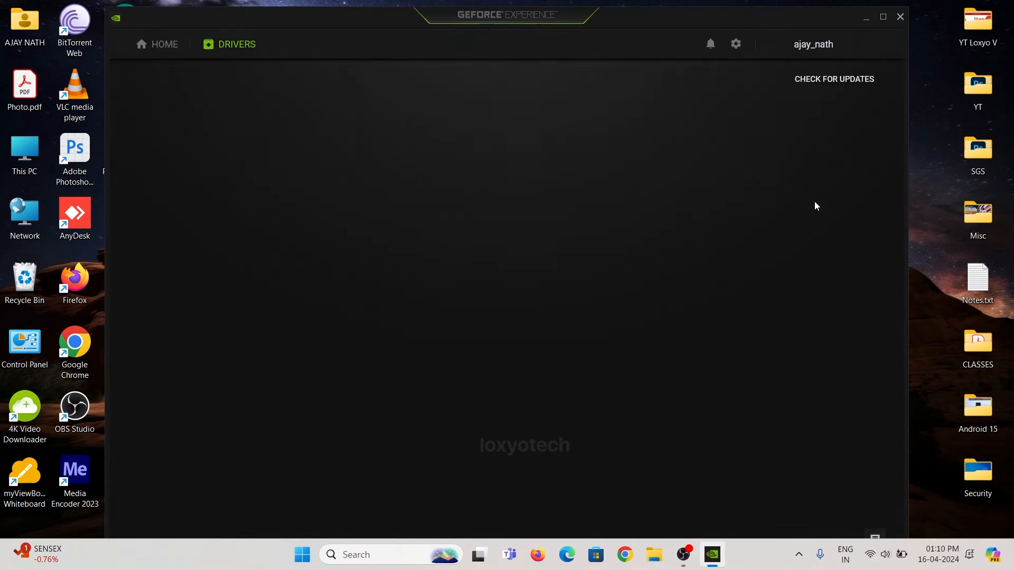
pyautogui.click(833, 80)
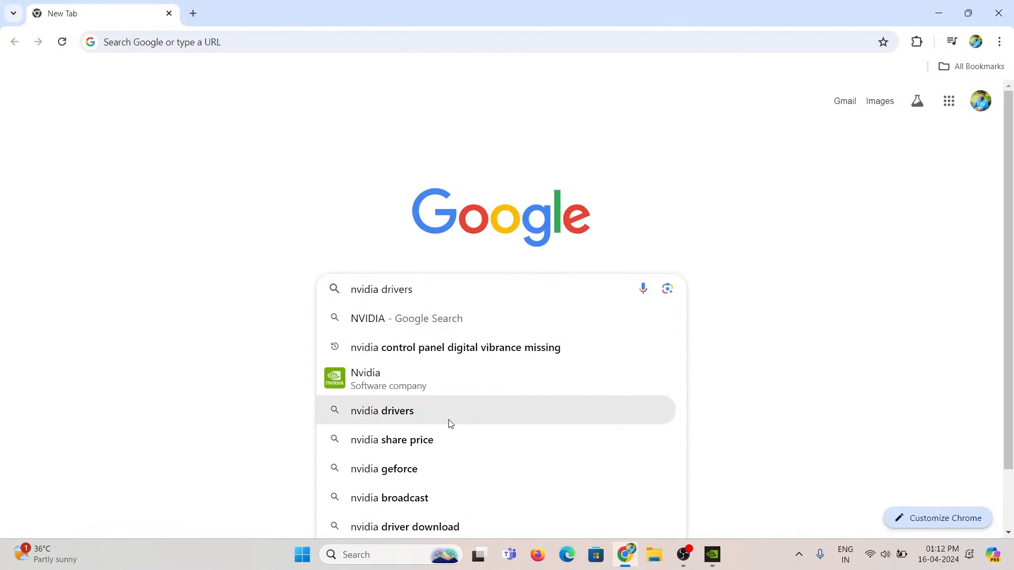
# Search Google for nvidia drivers and open NVIDIA's Driver Downloads page
pyautogui.click(381, 410)
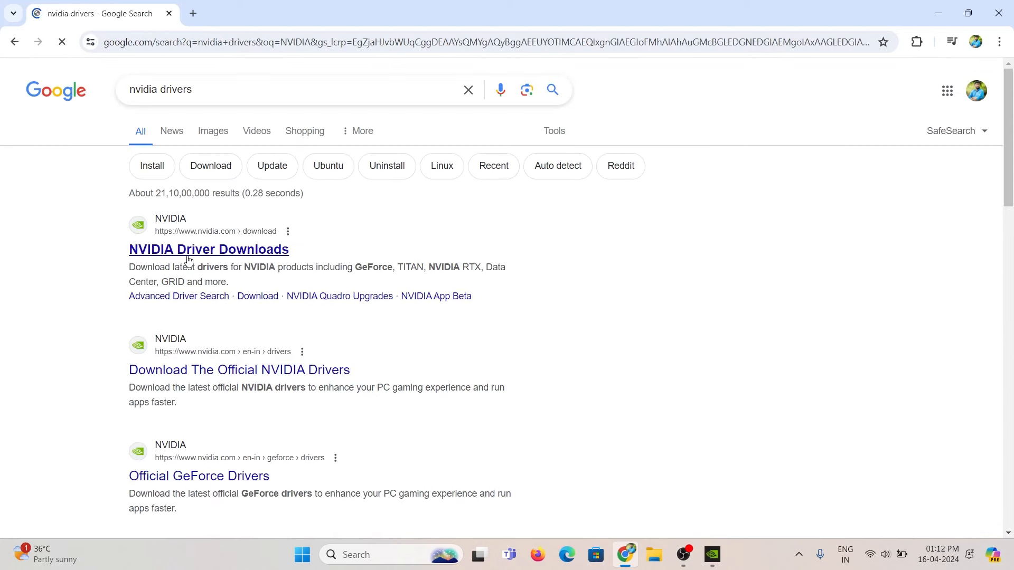
pyautogui.click(208, 249)
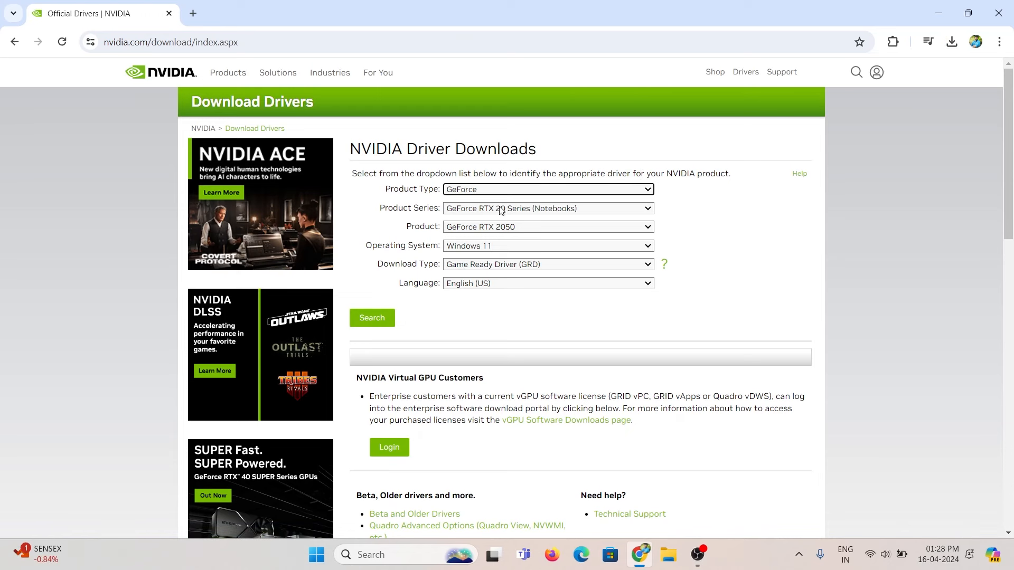
# Select GeForce RTX 20 Series (Notebooks) with the Studio Driver download type
pyautogui.click(547, 208)
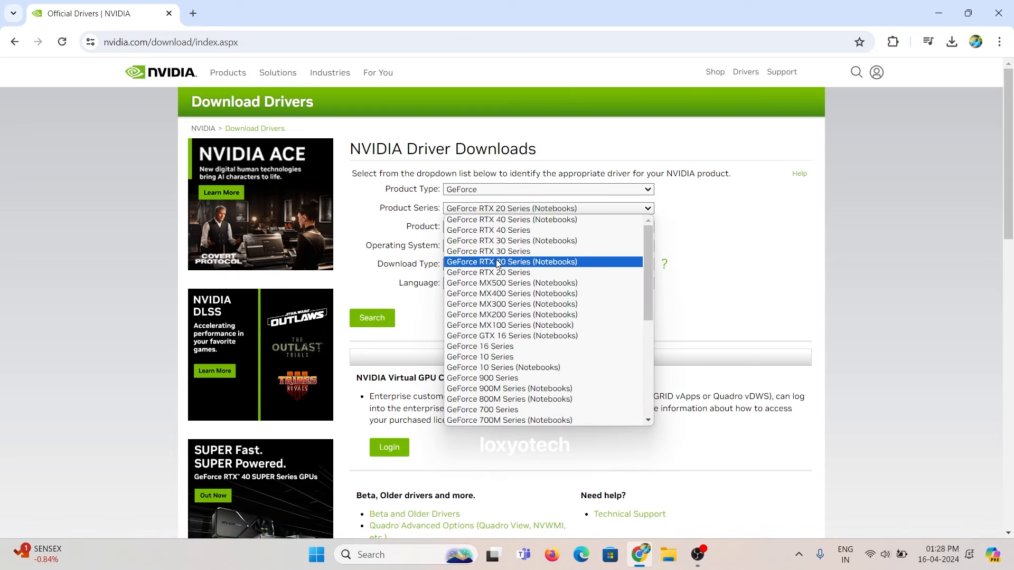
pyautogui.click(511, 262)
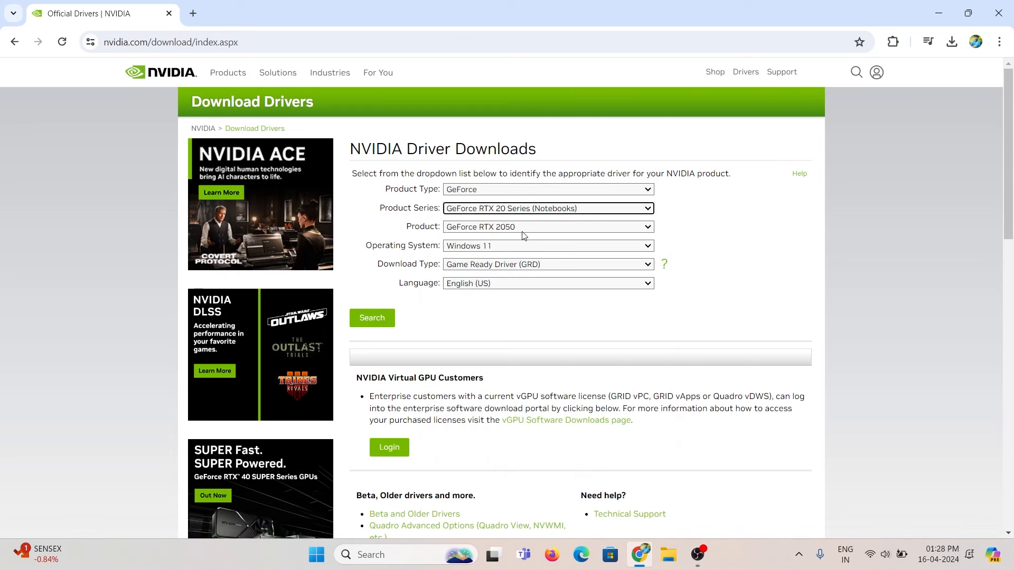
pyautogui.moveTo(497, 260)
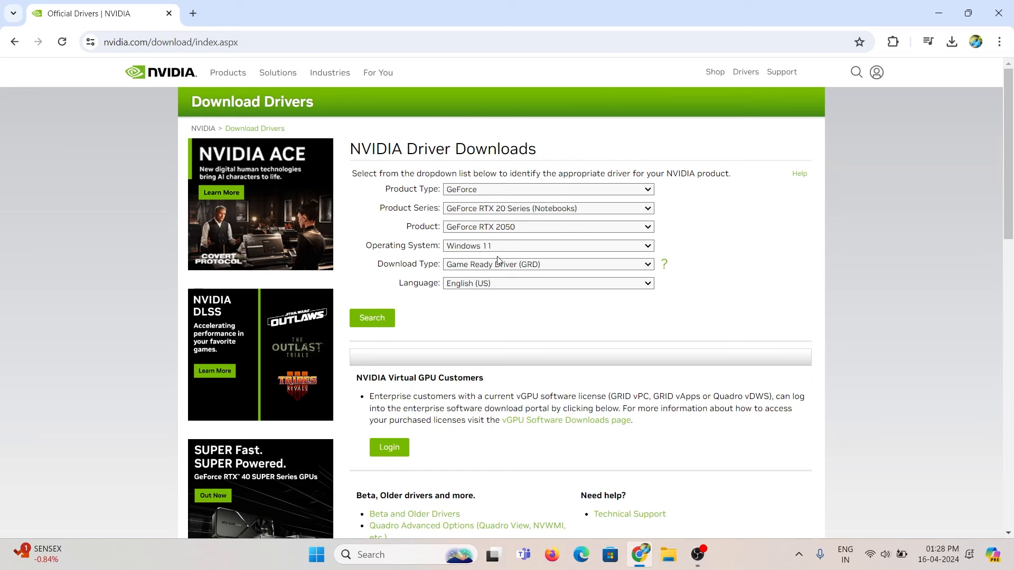
pyautogui.click(545, 264)
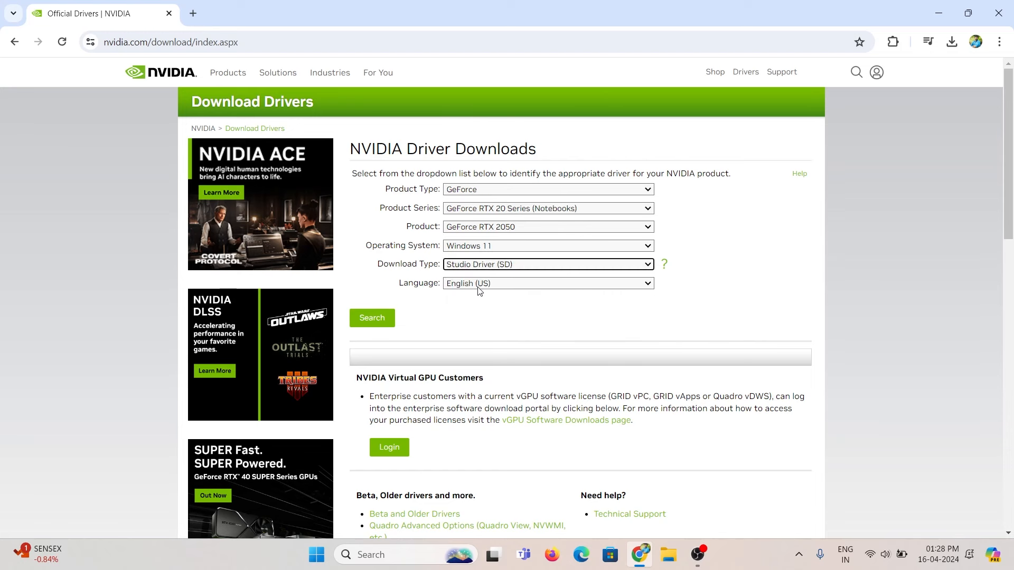
pyautogui.click(371, 318)
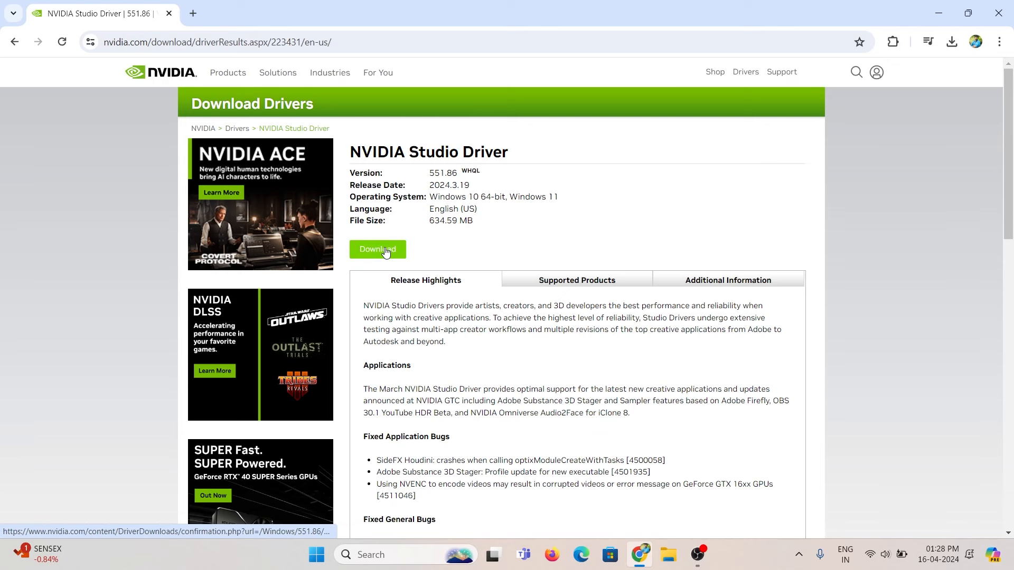
pyautogui.moveTo(377, 249)
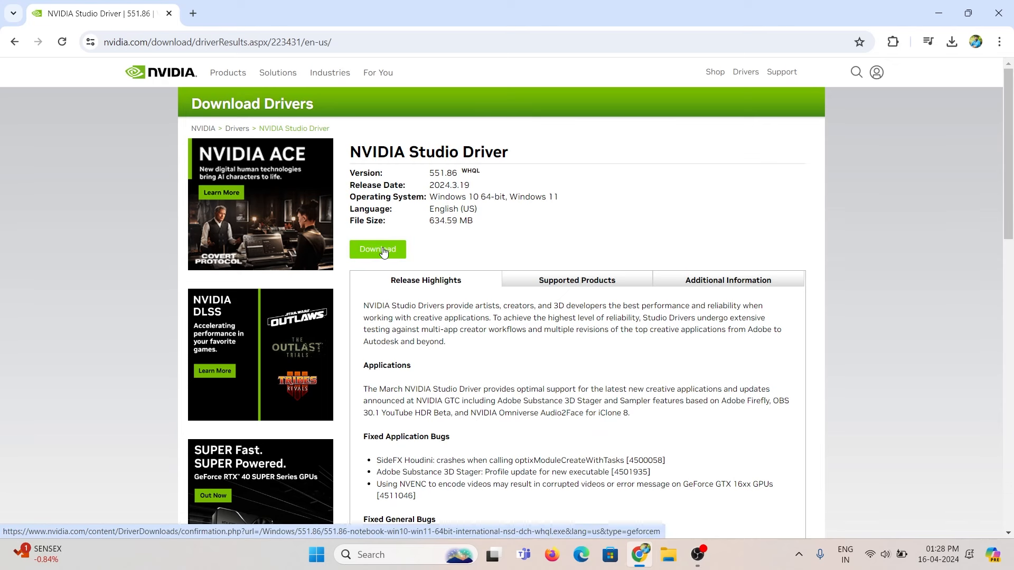
# Start downloading Studio Driver 551.86 and cancel the duplicate paused download
pyautogui.click(378, 249)
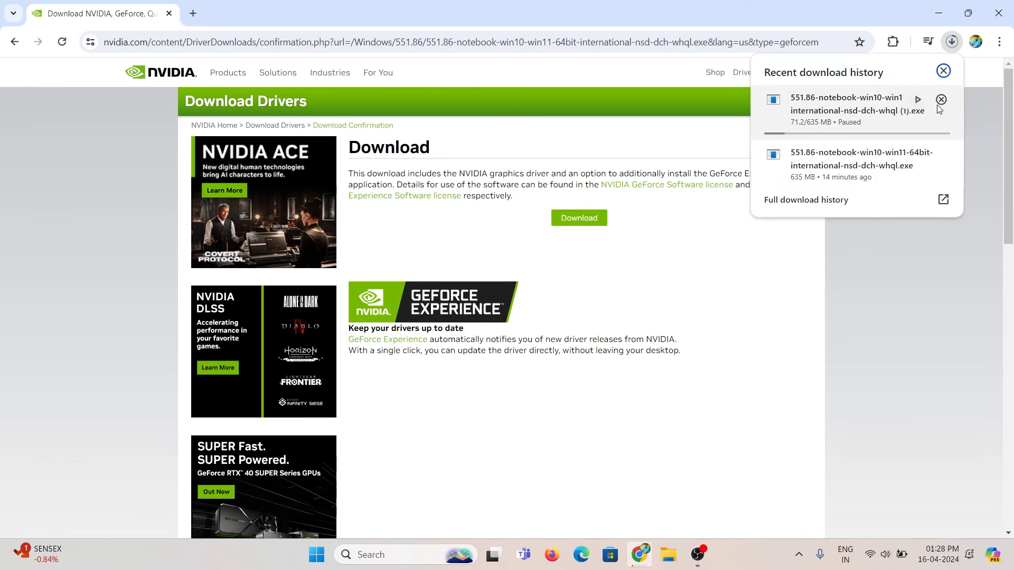
pyautogui.click(940, 99)
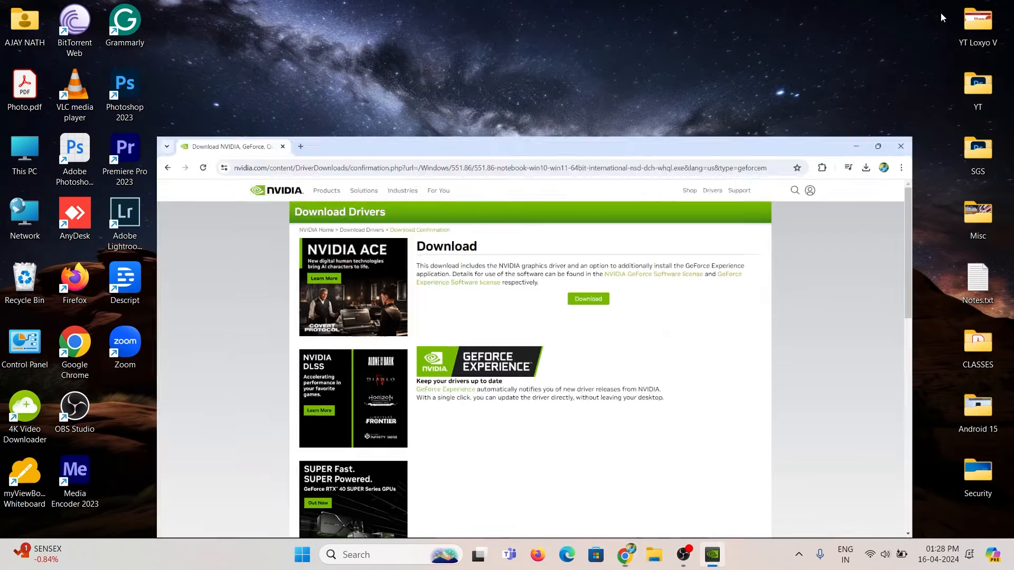
# Run the downloaded installer and accept the license to reach Installation options
pyautogui.click(587, 298)
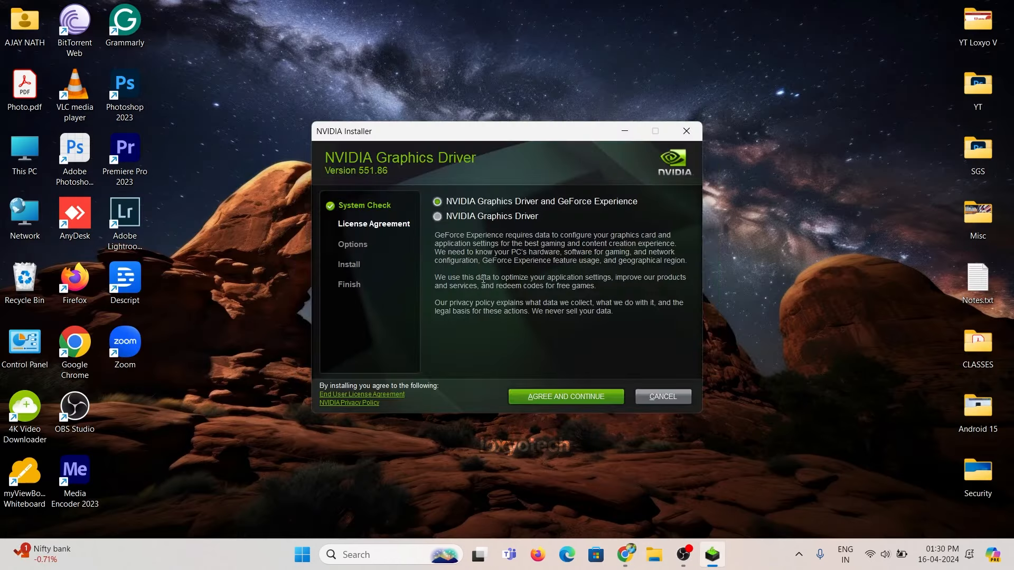
pyautogui.click(565, 396)
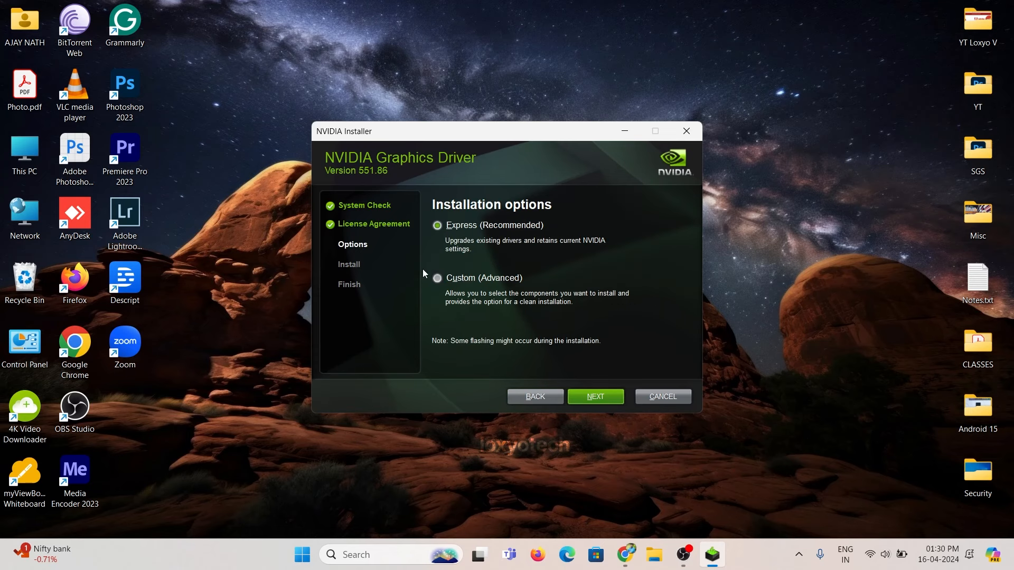
pyautogui.moveTo(594, 209)
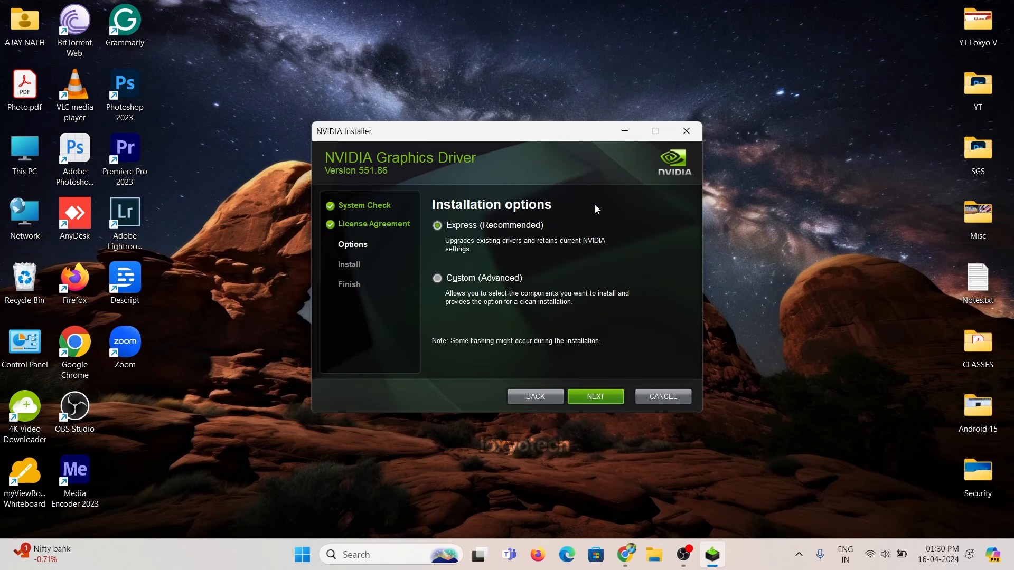
pyautogui.moveTo(662, 396)
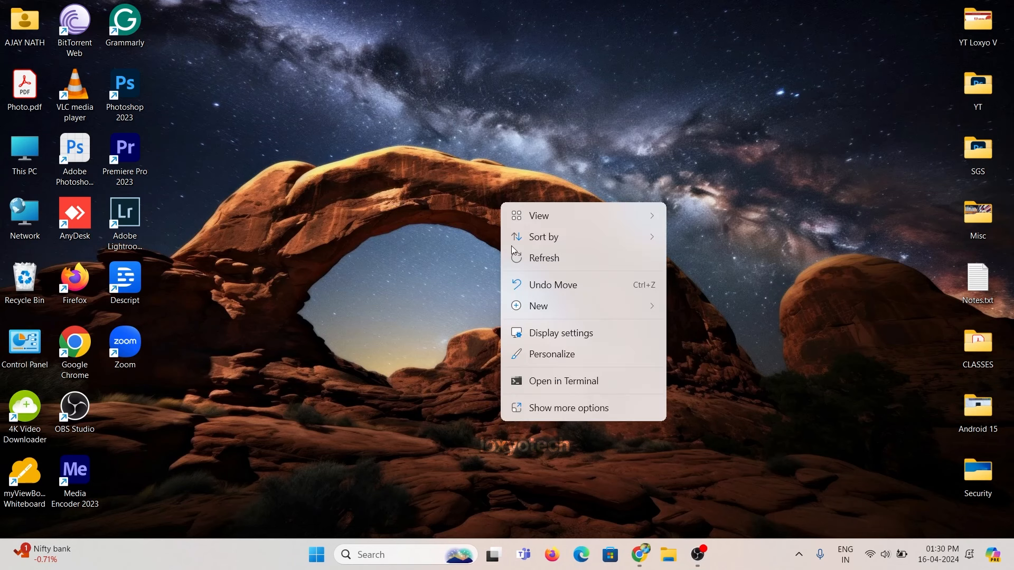
# Have Device Manager search automatically for an RTX 2050 driver, then check Windows Update
pyautogui.click(424, 247)
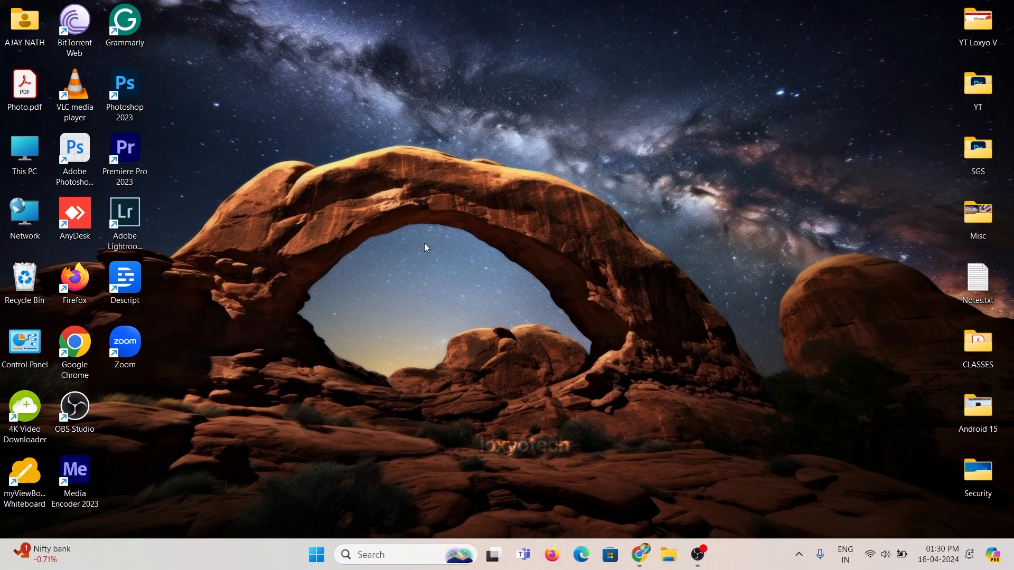
pyautogui.rightClick(24, 150)
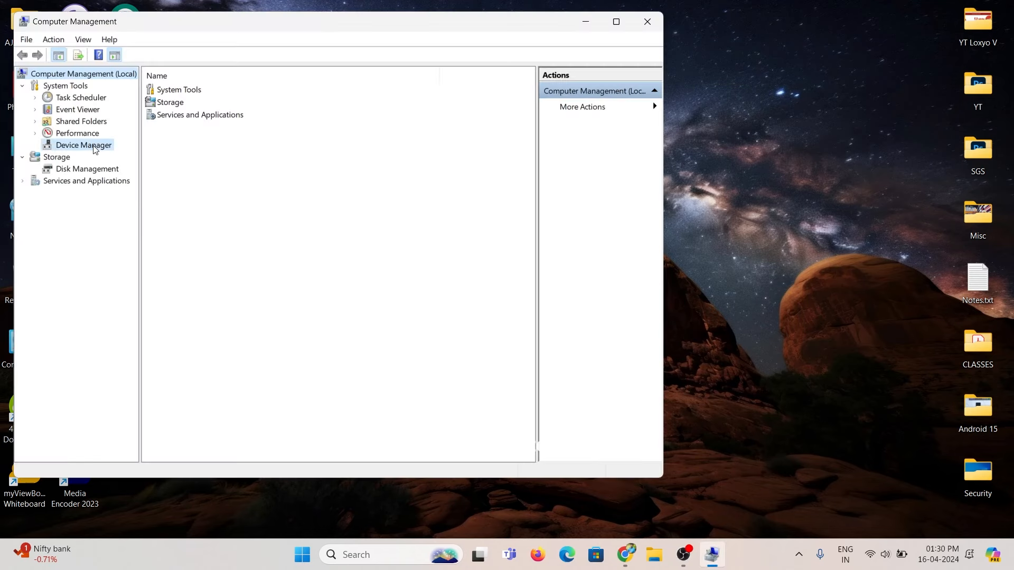
pyautogui.click(83, 144)
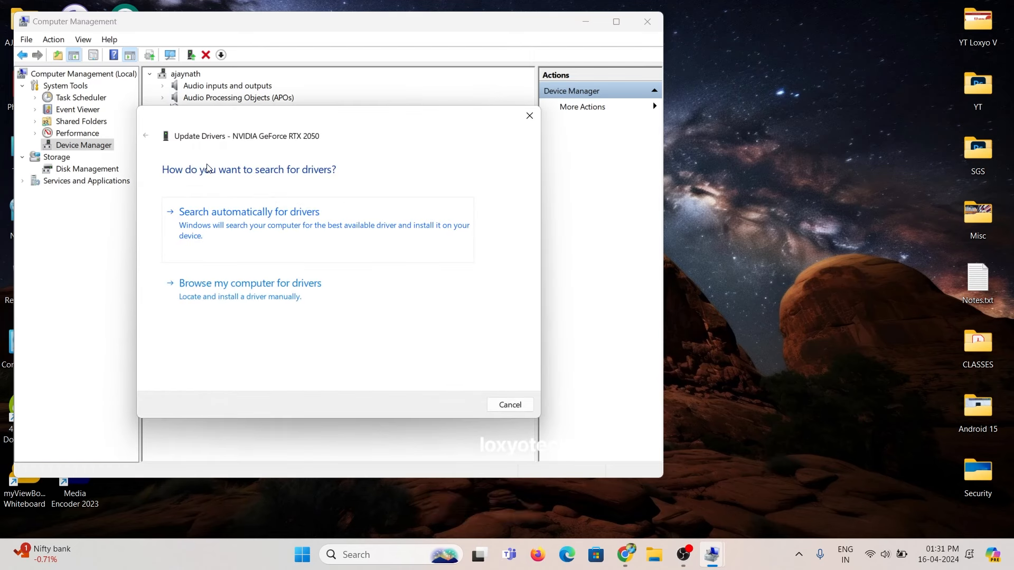
pyautogui.click(248, 211)
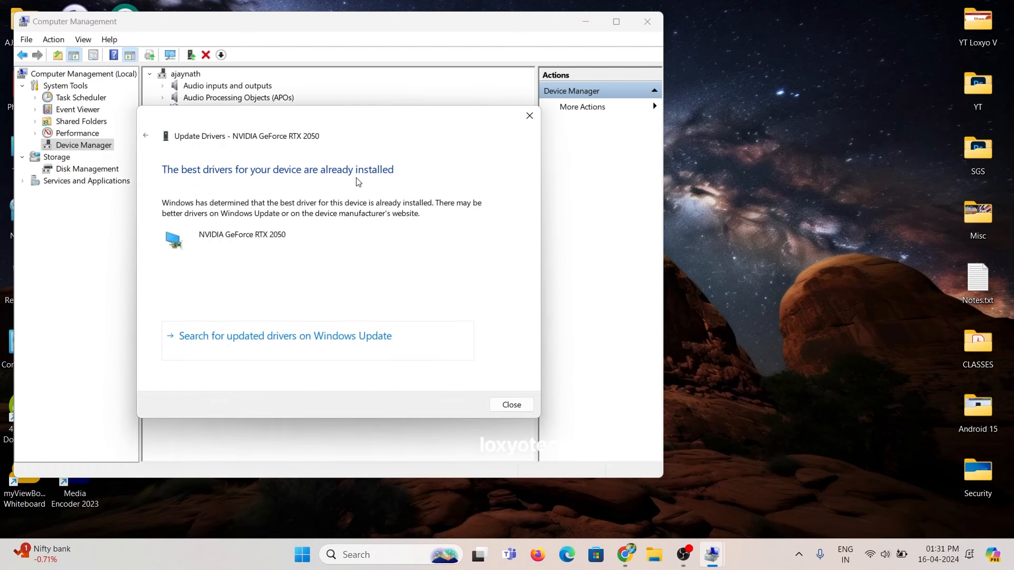
pyautogui.click(510, 405)
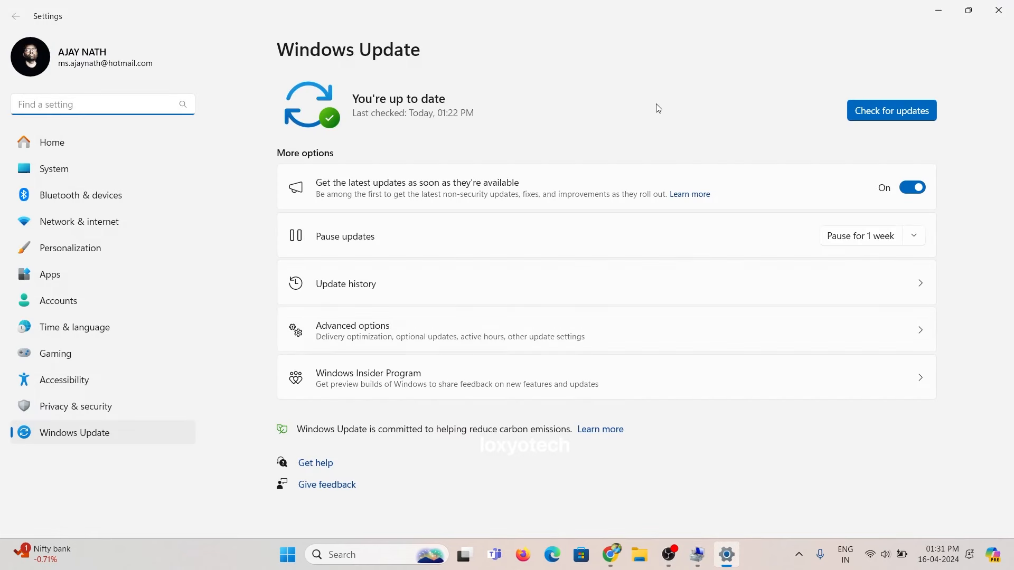
# Start a fresh check for new Windows updates
pyautogui.click(891, 111)
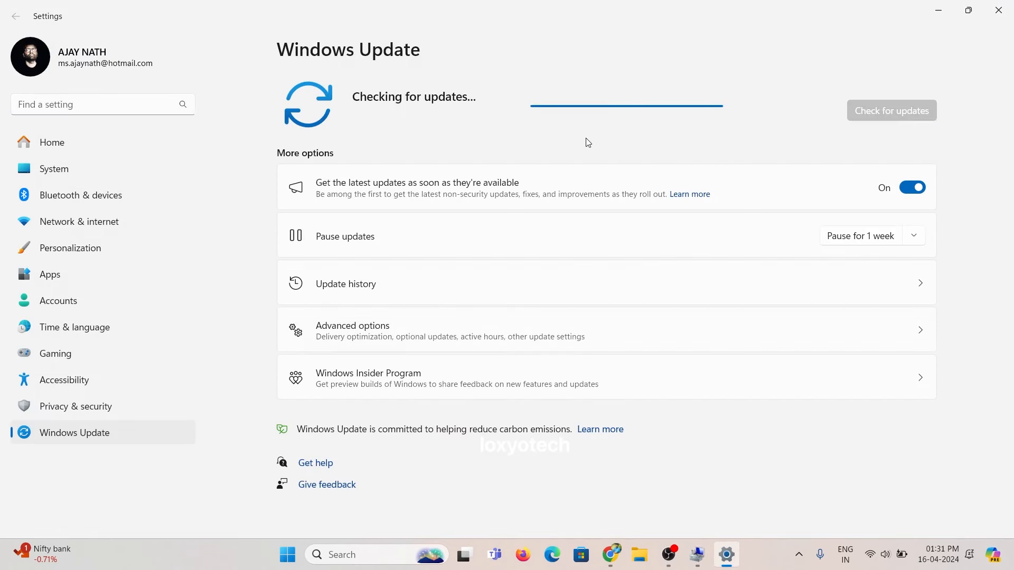
pyautogui.moveTo(736, 153)
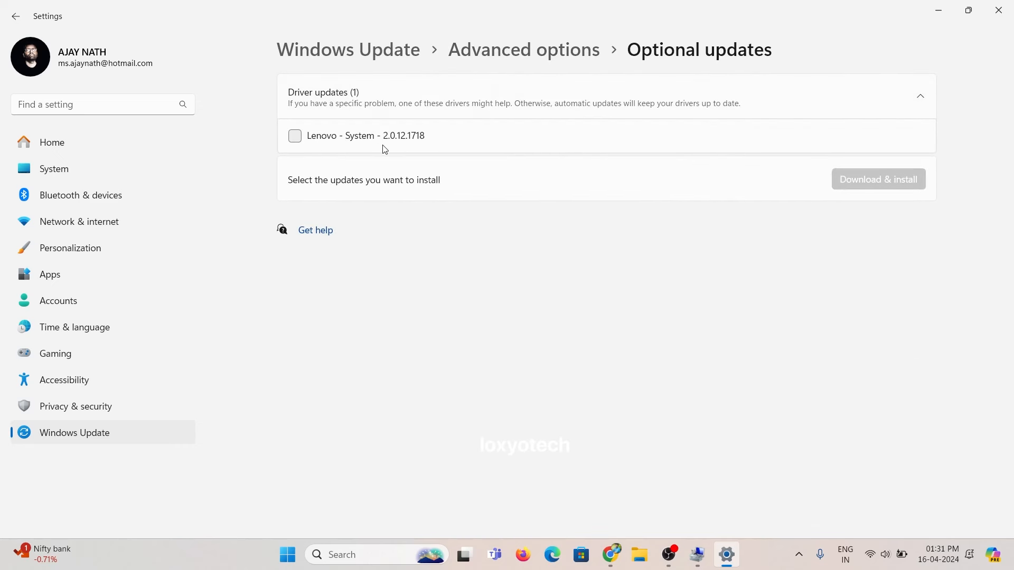
pyautogui.moveTo(399, 240)
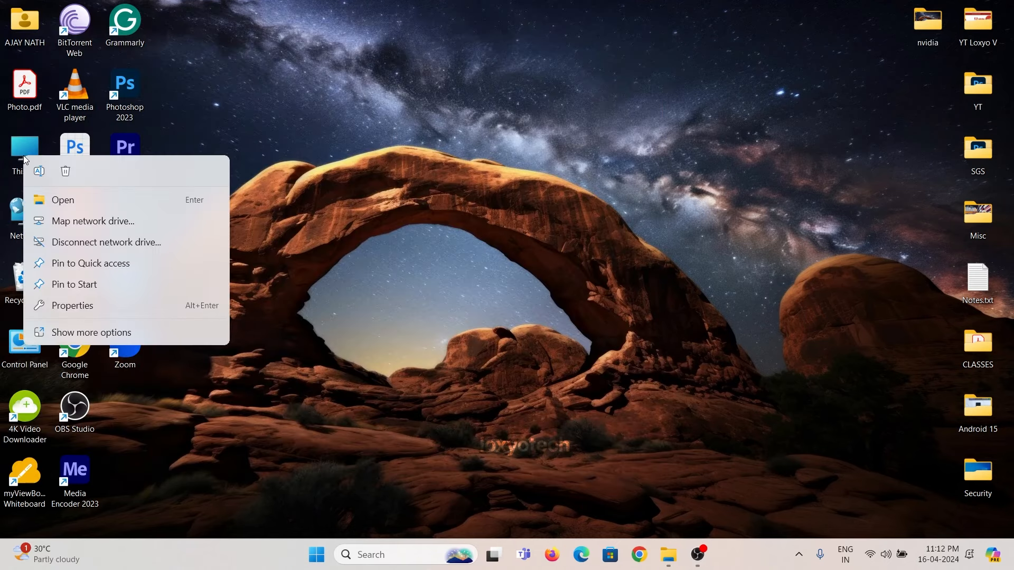
# Reopen Device Manager in Computer Management and select the NVIDIA GeForce RTX 2050
pyautogui.click(92, 332)
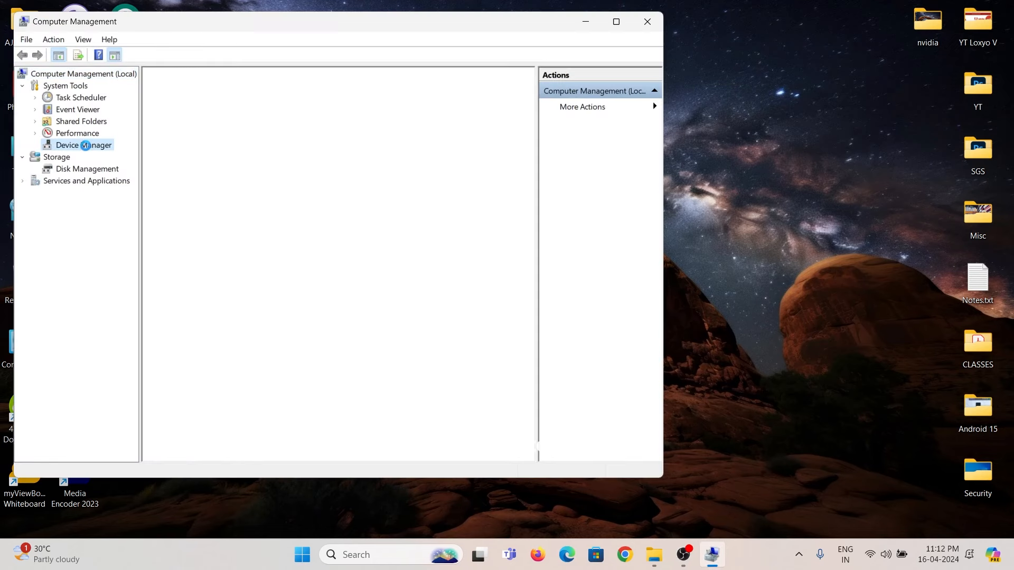
pyautogui.click(84, 144)
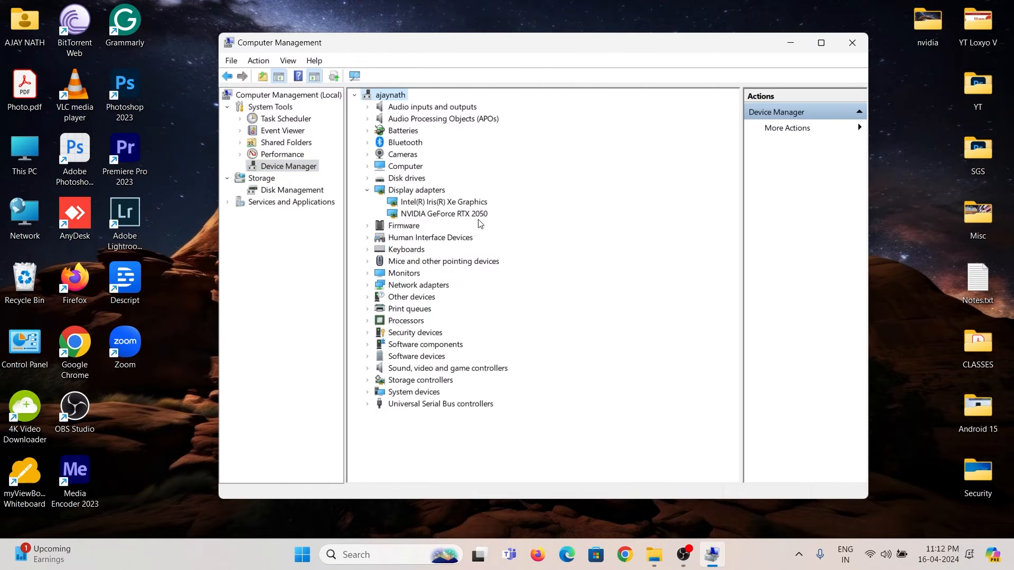
pyautogui.rightClick(445, 213)
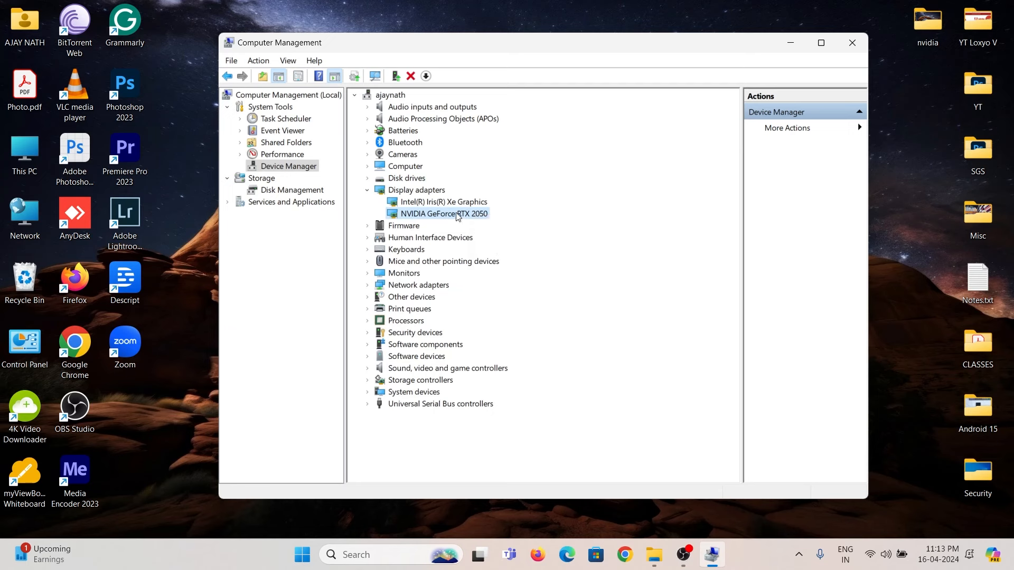
pyautogui.rightClick(438, 213)
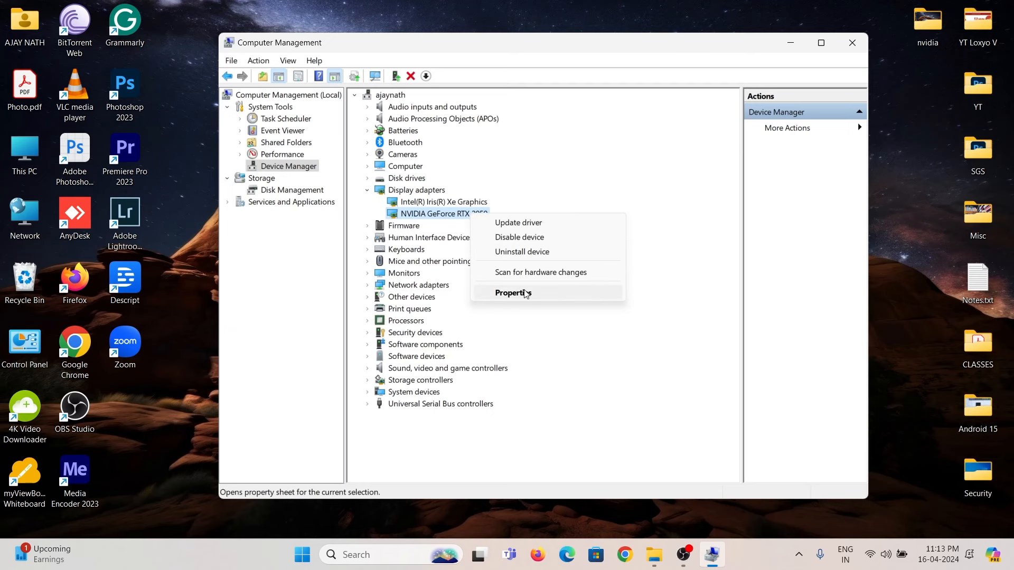
# View the RTX 2050's driver details (version 31.0.15.5186) and close the properties
pyautogui.click(511, 293)
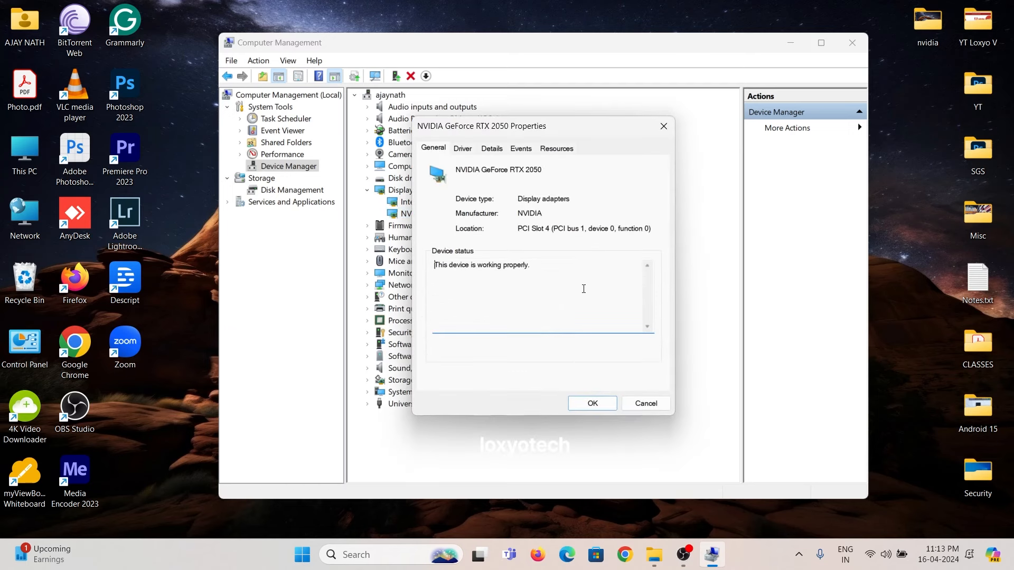
pyautogui.click(463, 147)
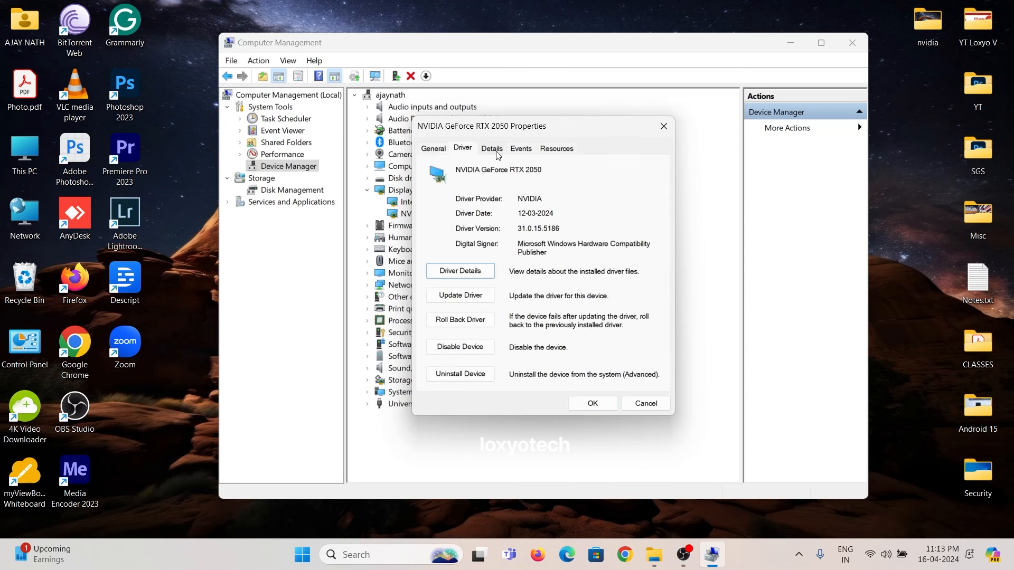
pyautogui.moveTo(460, 153)
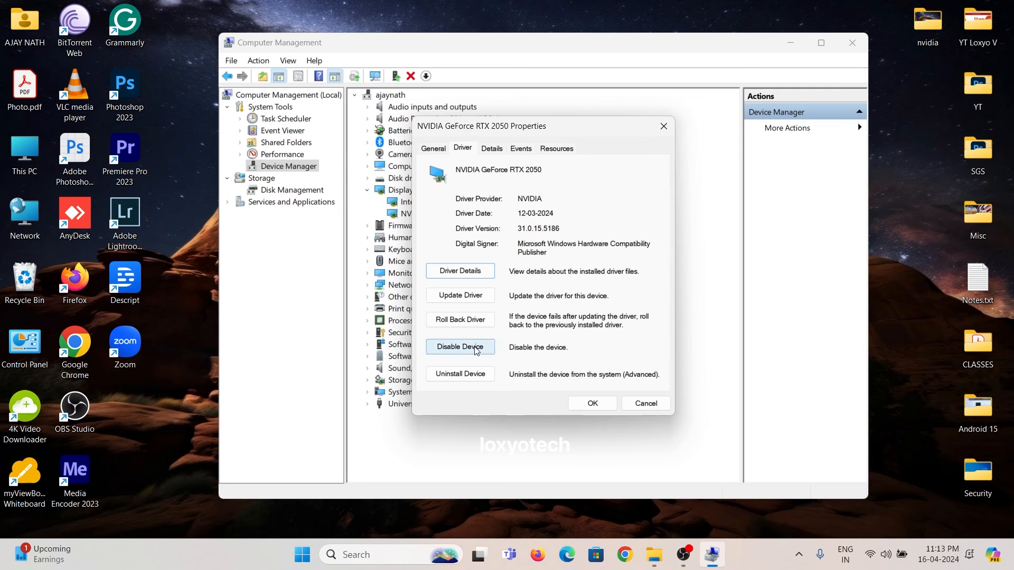
pyautogui.moveTo(591, 402)
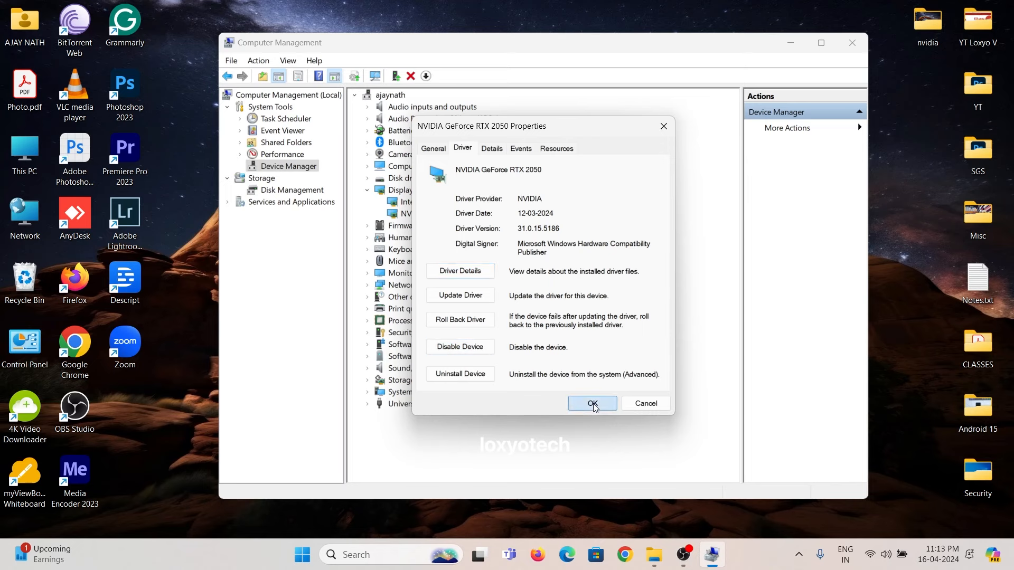
pyautogui.click(591, 402)
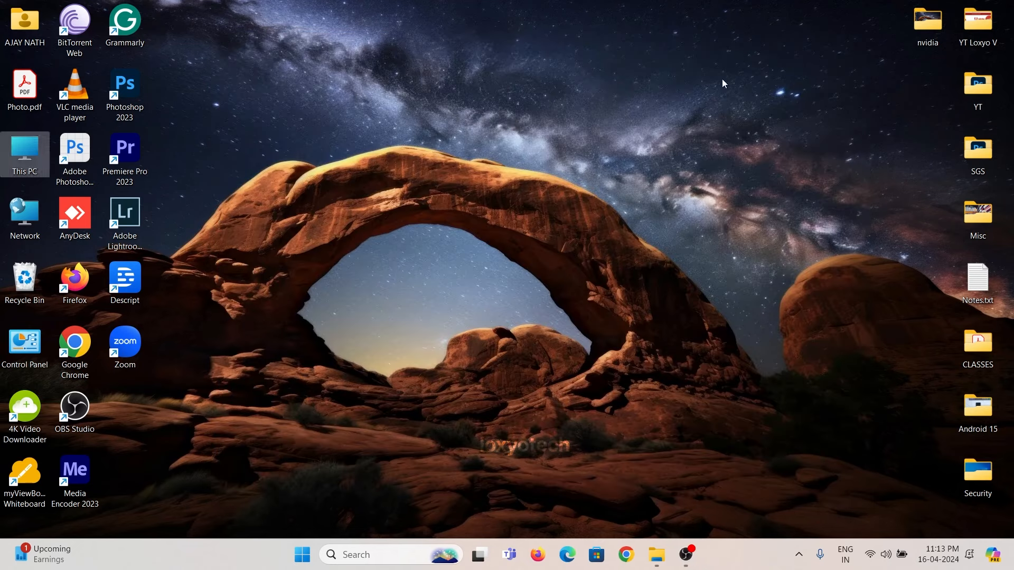
pyautogui.moveTo(21, 188)
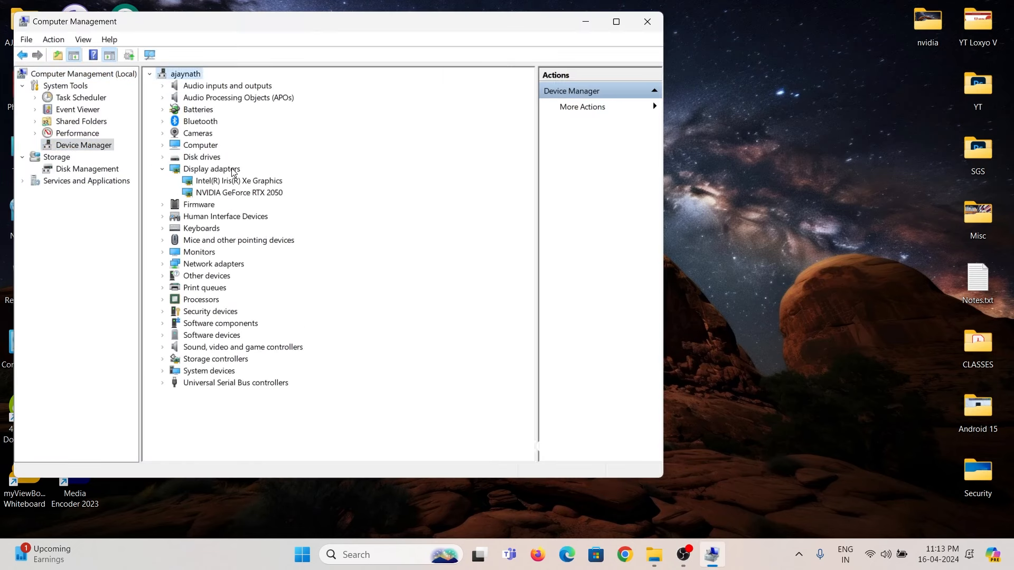
pyautogui.doubleClick(238, 192)
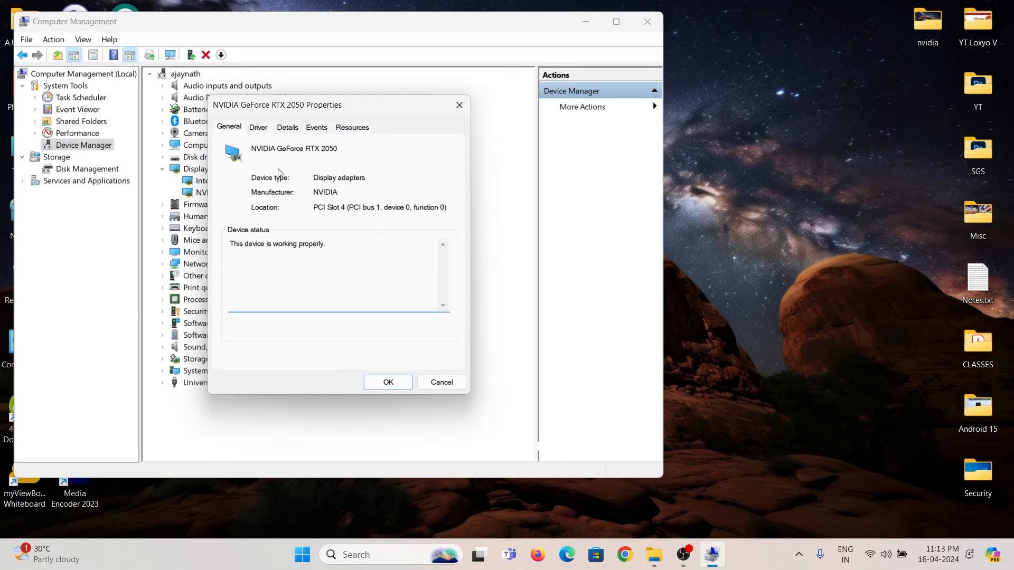
pyautogui.click(257, 126)
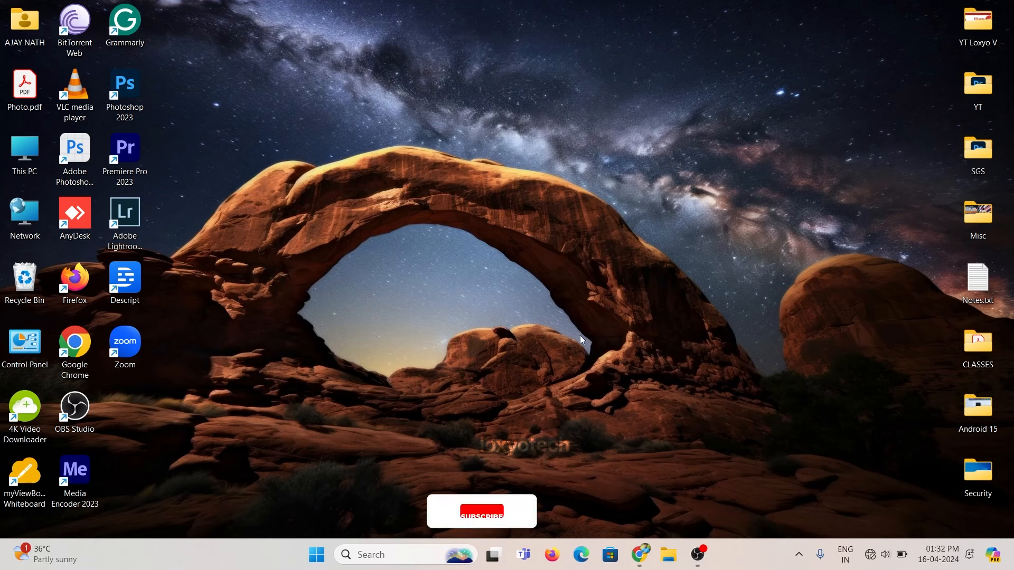
# Refresh the desktop and bring up its context menu listing NVIDIA Control Panel
pyautogui.rightClick(580, 339)
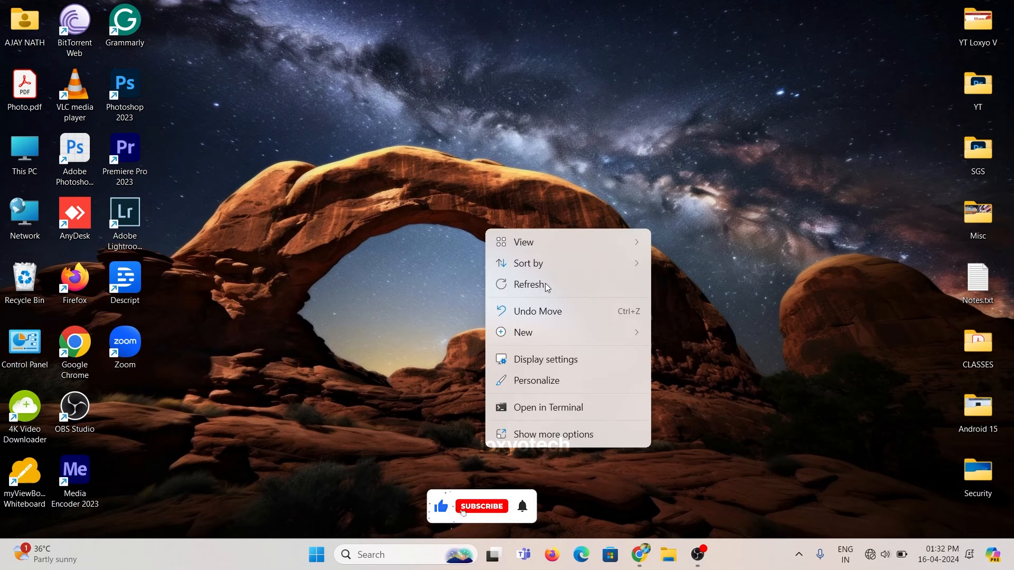
pyautogui.click(528, 284)
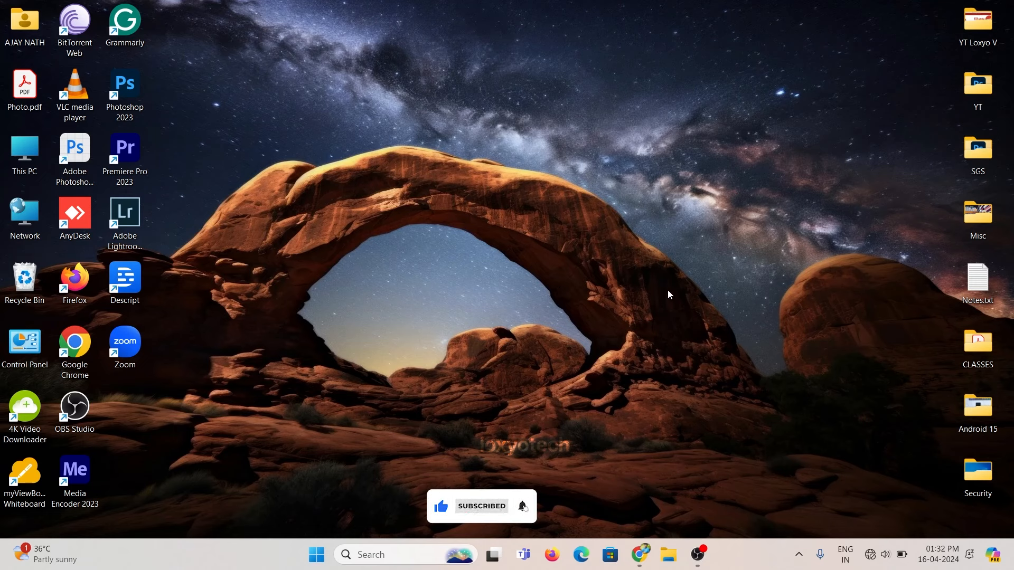
pyautogui.moveTo(557, 333)
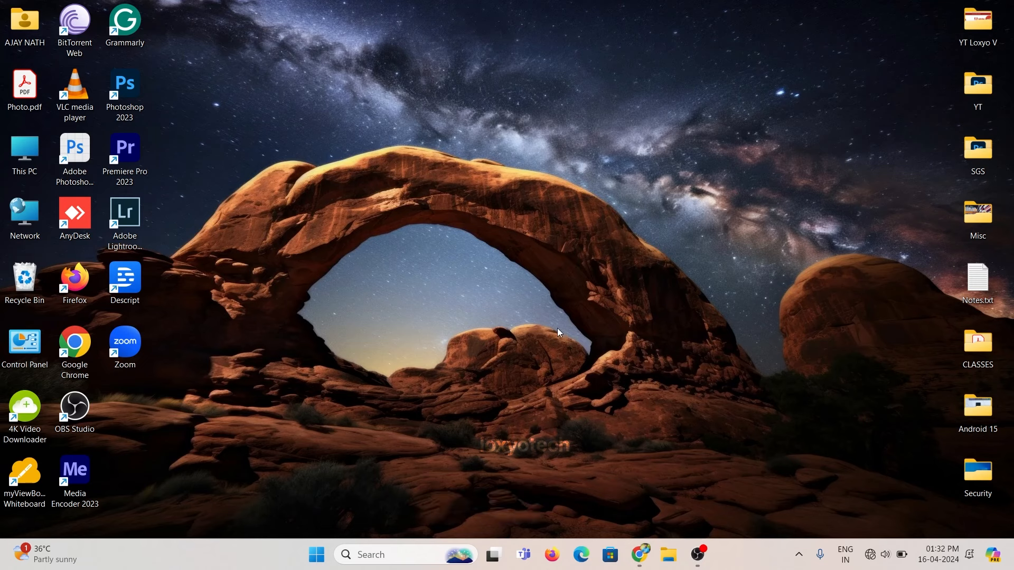
pyautogui.moveTo(372, 372)
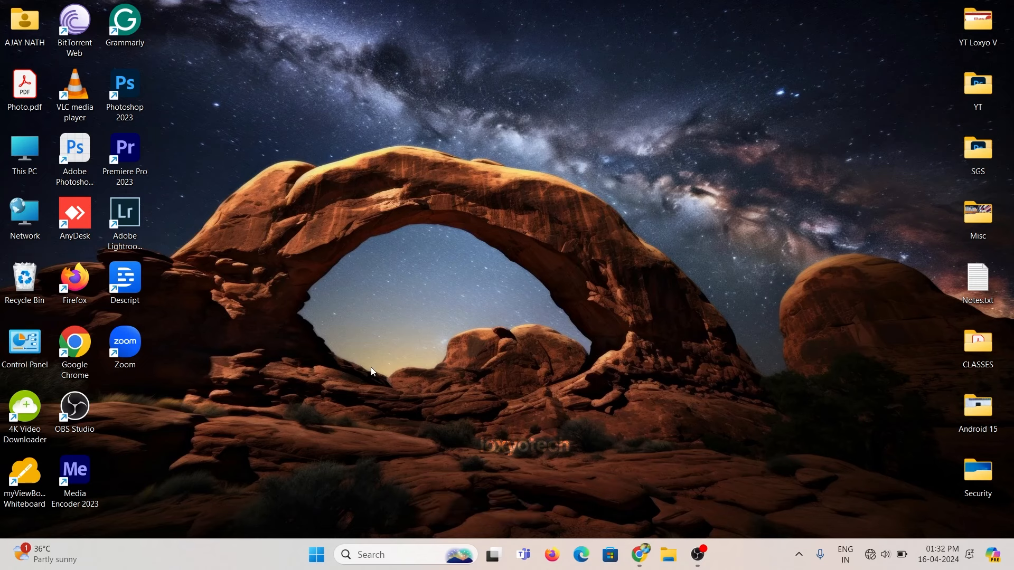
pyautogui.moveTo(484, 328)
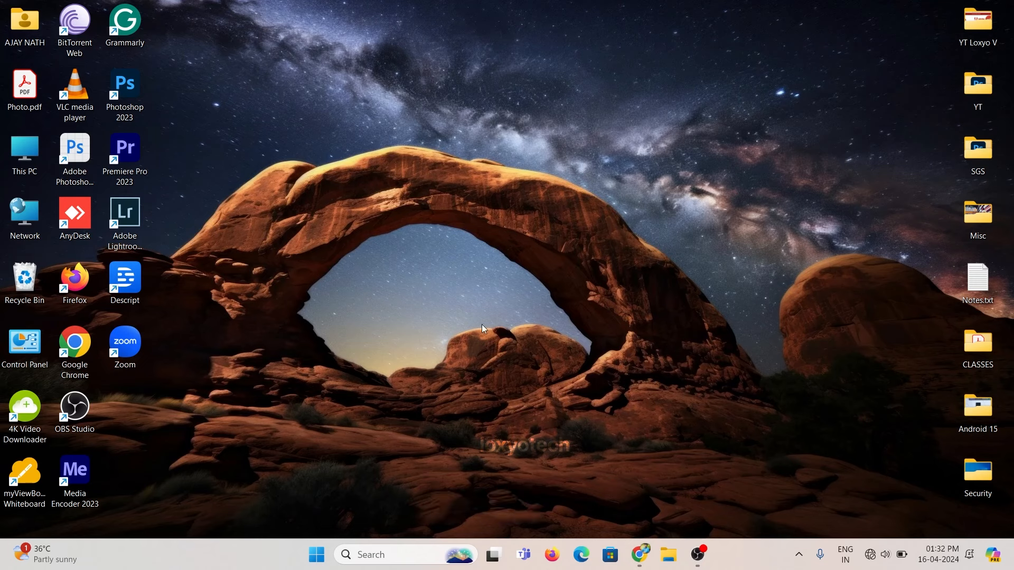
pyautogui.moveTo(741, 331)
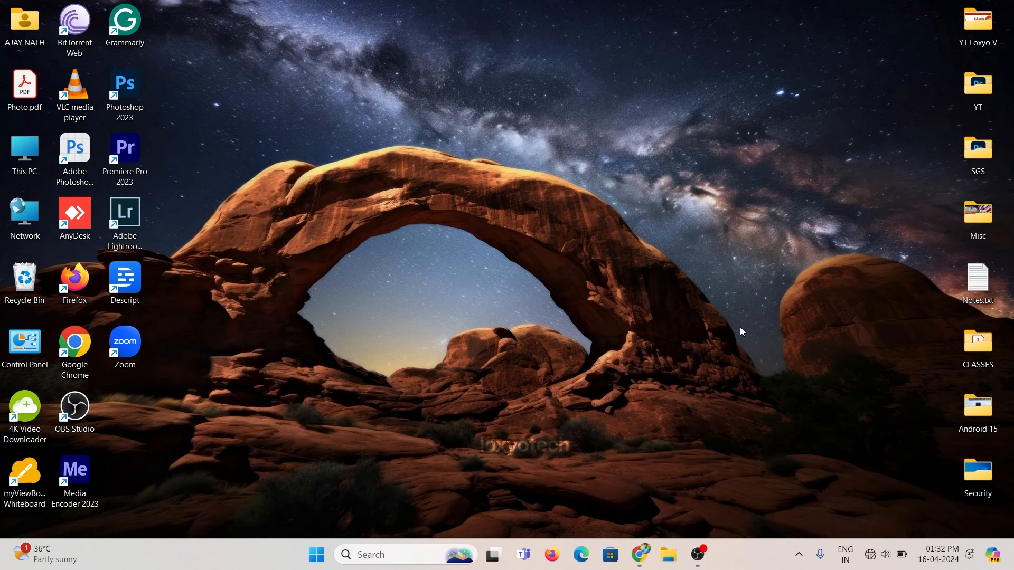
pyautogui.rightClick(382, 310)
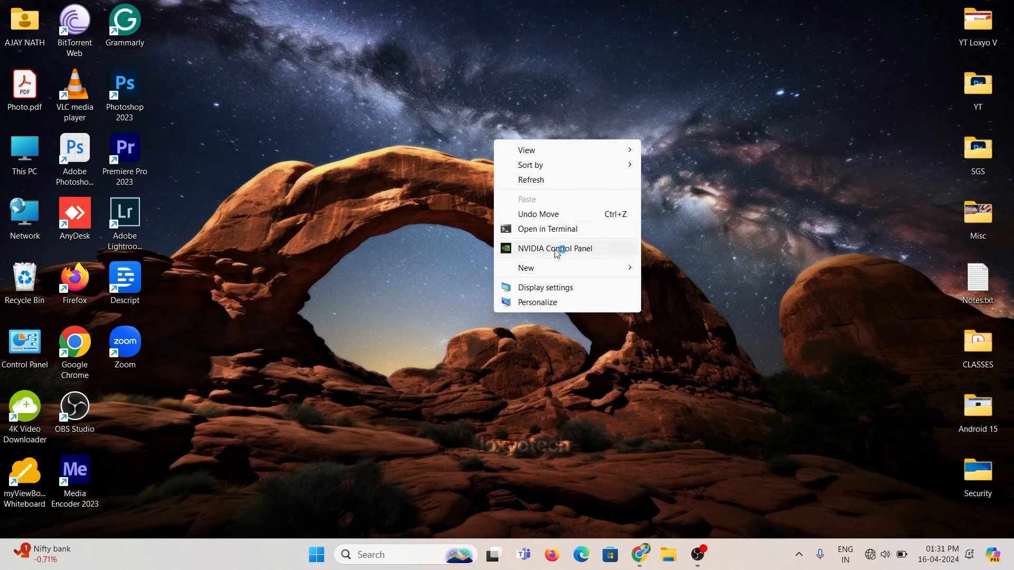
# Launch NVIDIA Control Panel and show the Set PhysX Configuration page
pyautogui.click(554, 248)
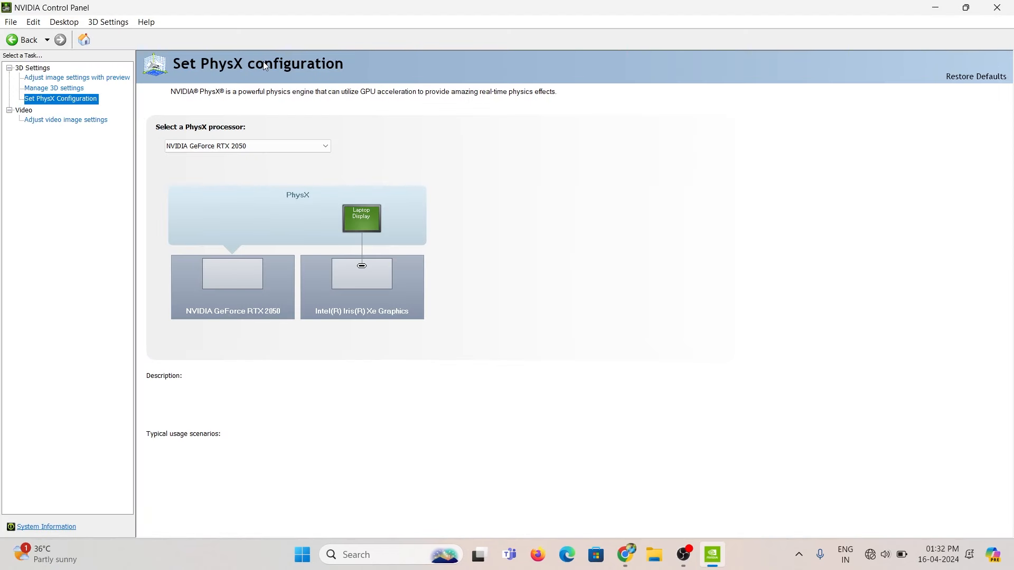
pyautogui.moveTo(380, 186)
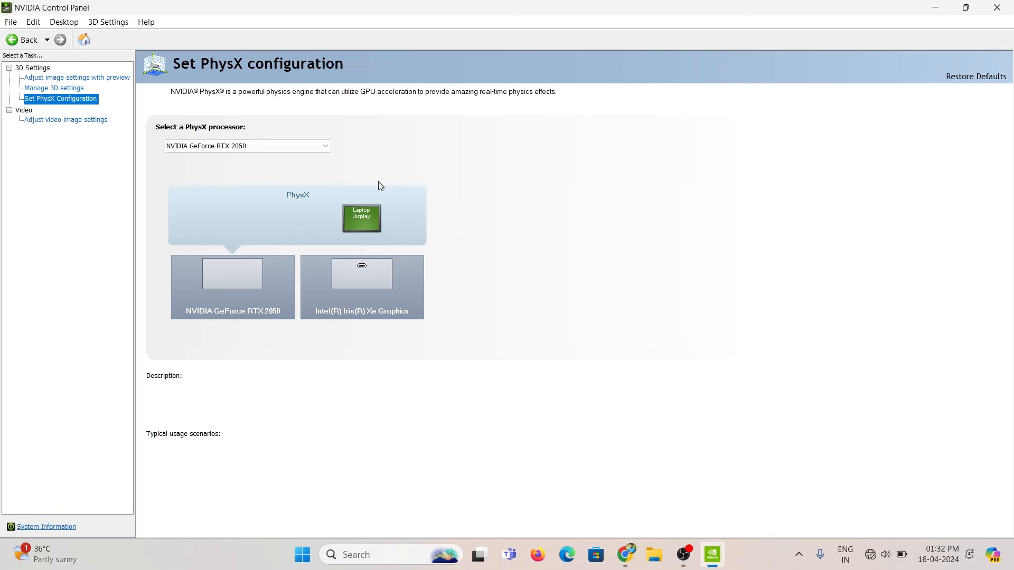
pyautogui.click(246, 146)
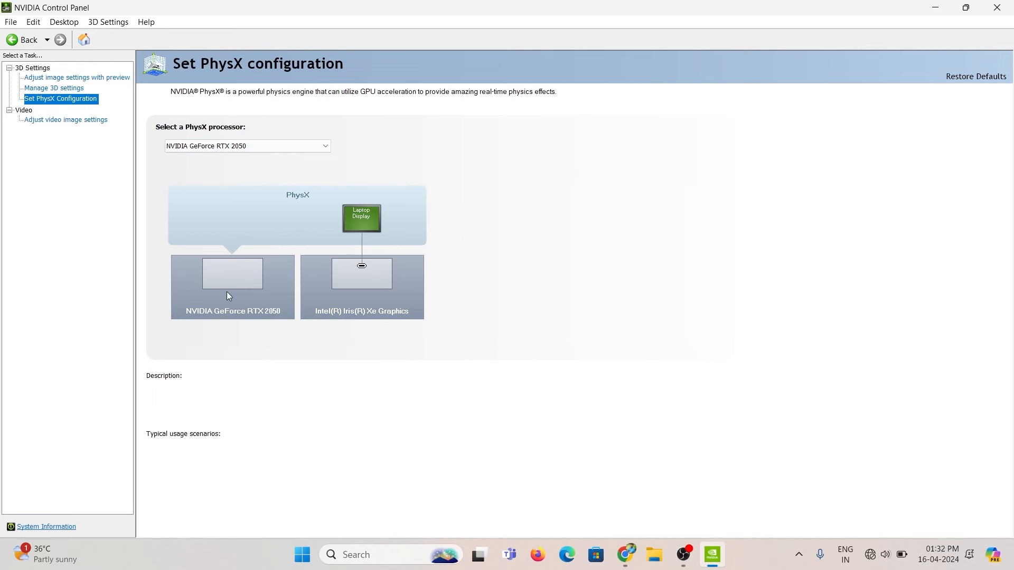
pyautogui.moveTo(362, 217)
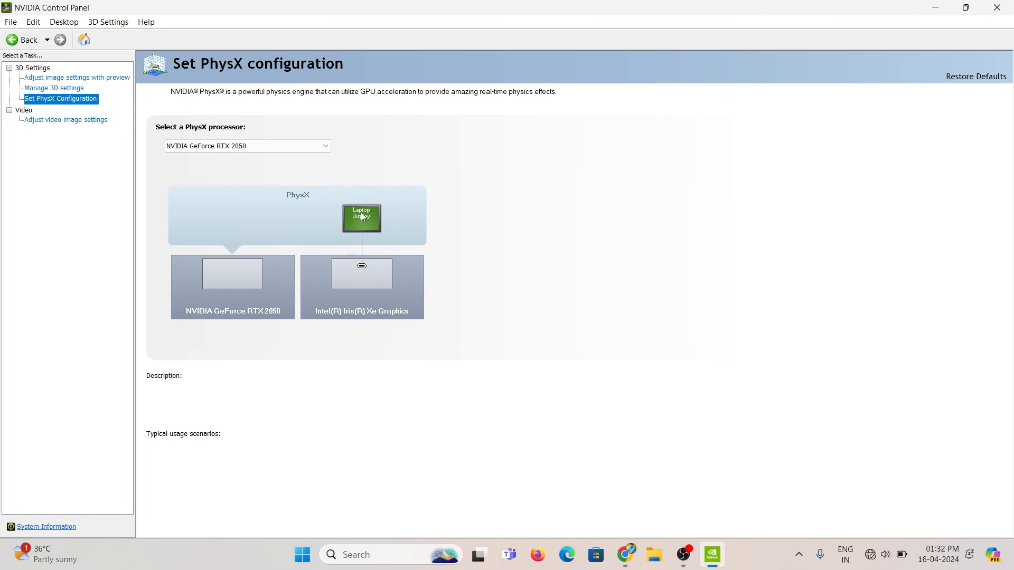
pyautogui.moveTo(362, 220)
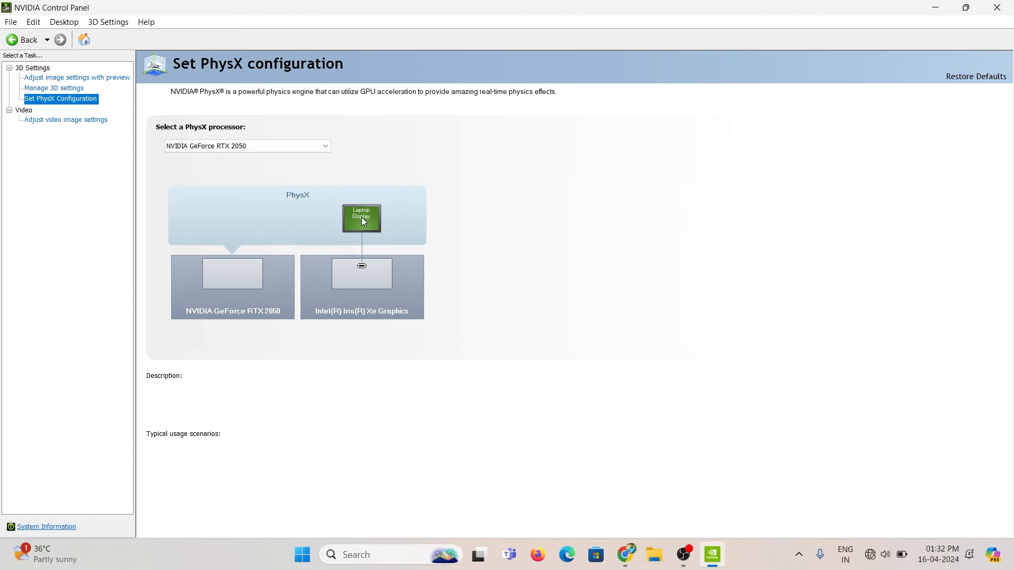
pyautogui.moveTo(242, 238)
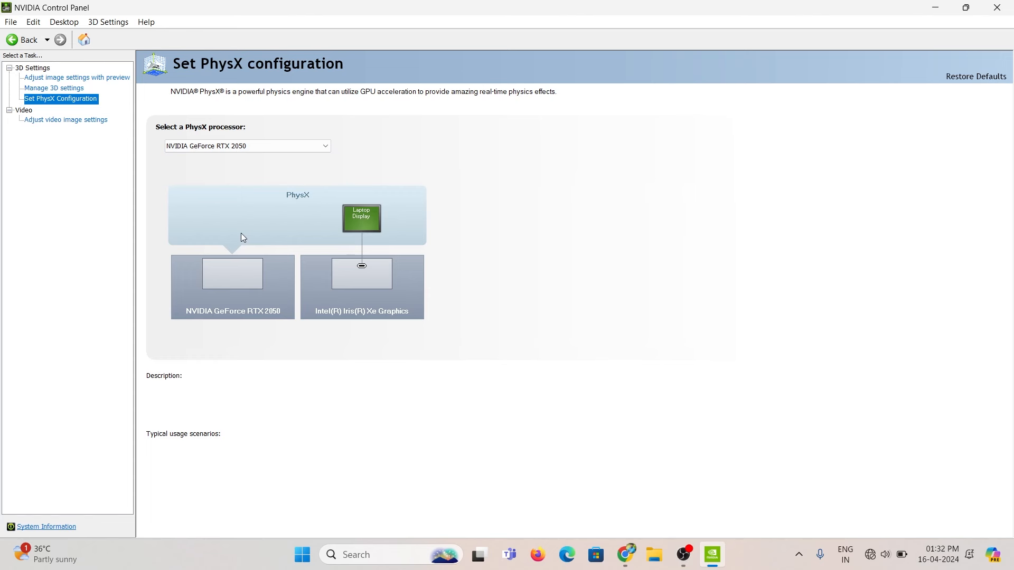
pyautogui.moveTo(362, 266)
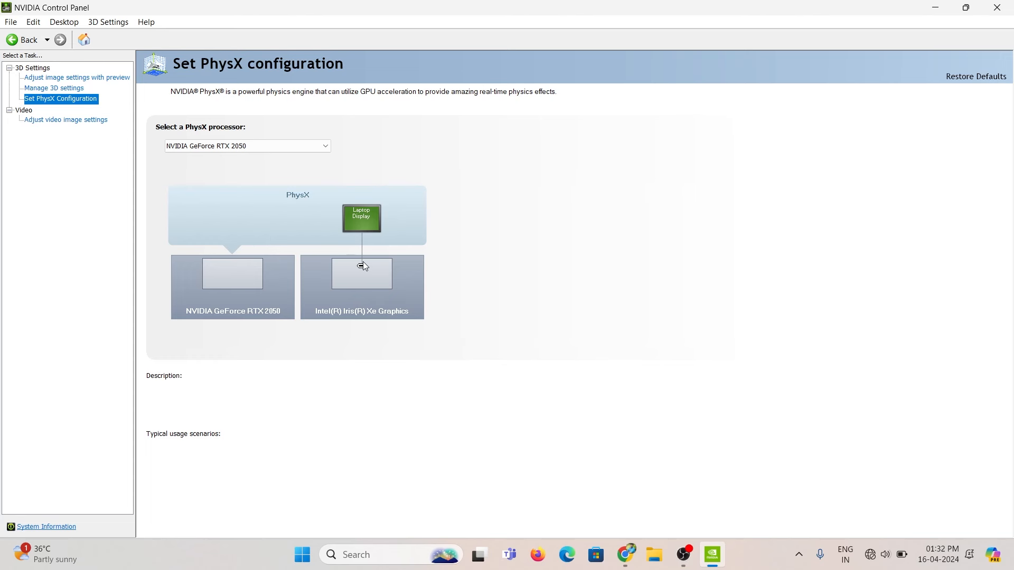
pyautogui.moveTo(362, 212)
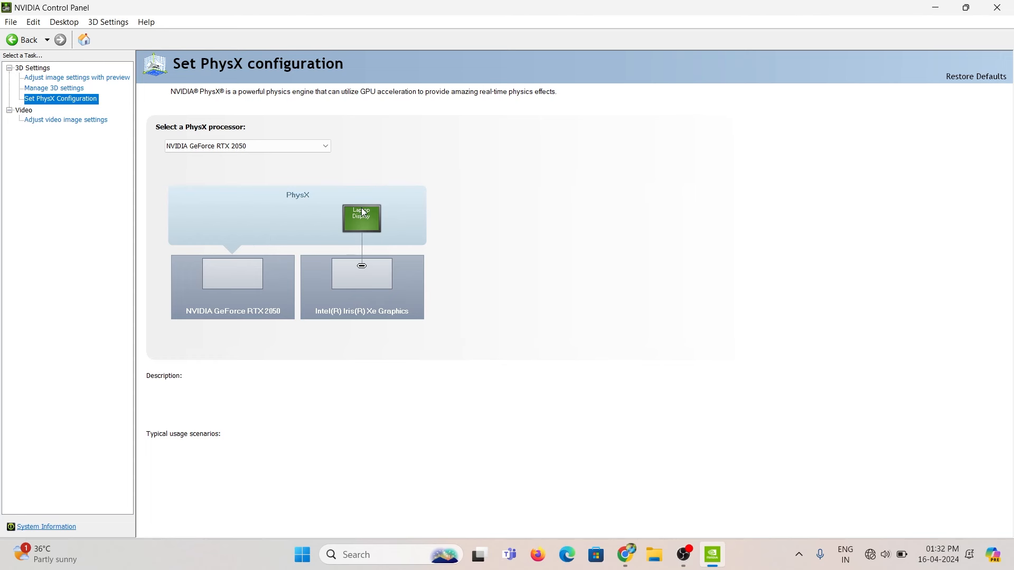
pyautogui.moveTo(362, 320)
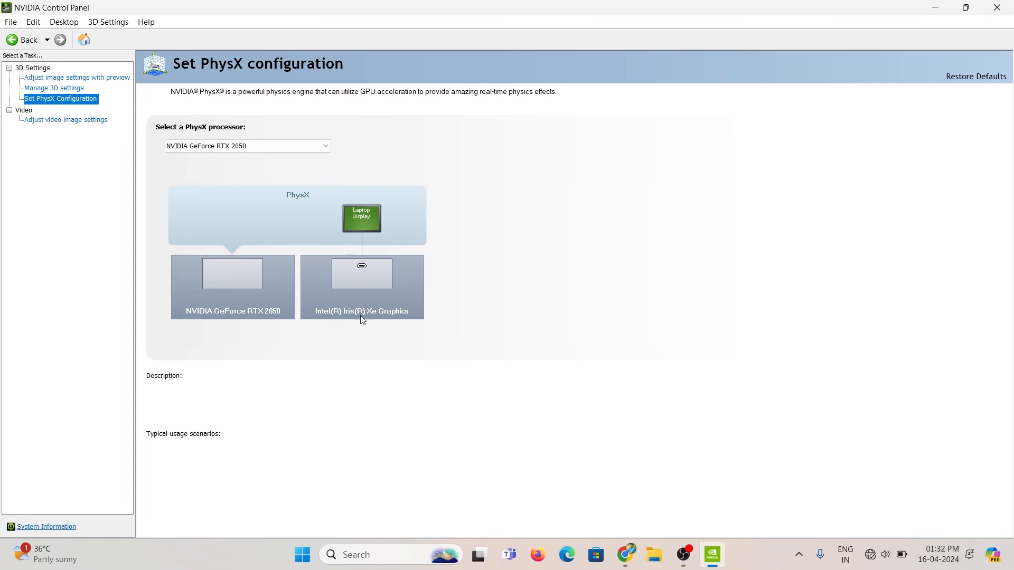
pyautogui.moveTo(359, 314)
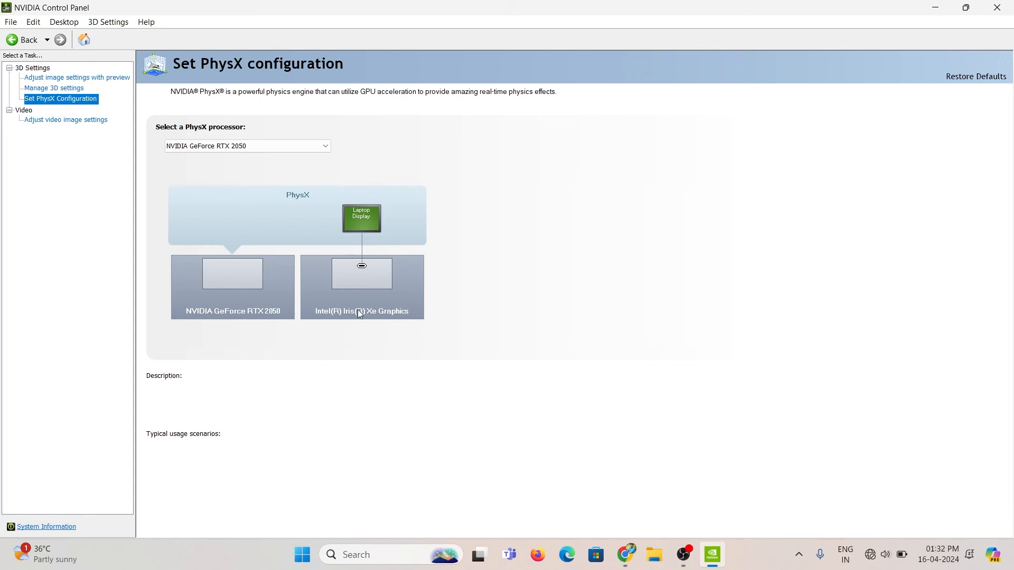
pyautogui.moveTo(326, 192)
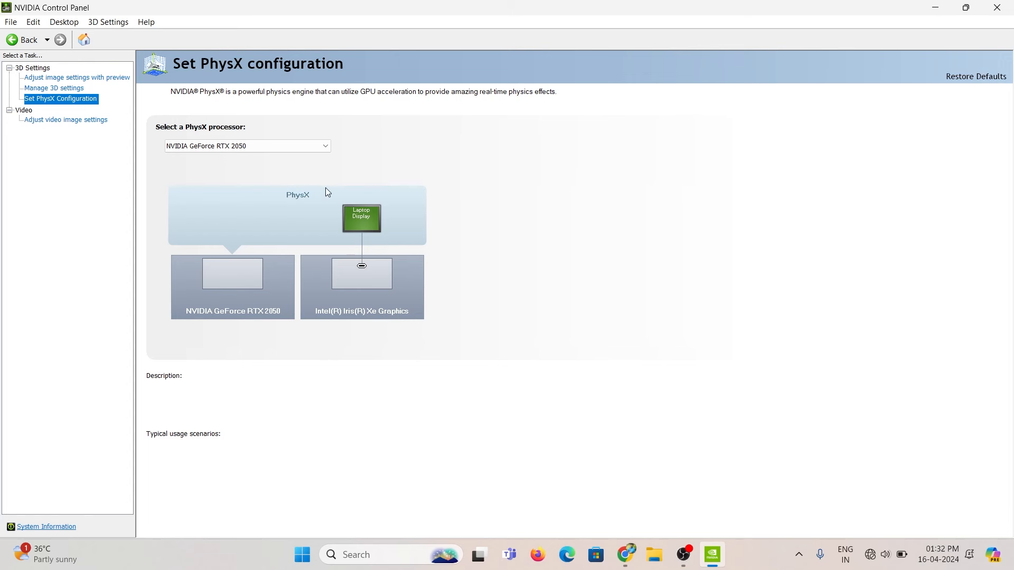
pyautogui.moveTo(244, 316)
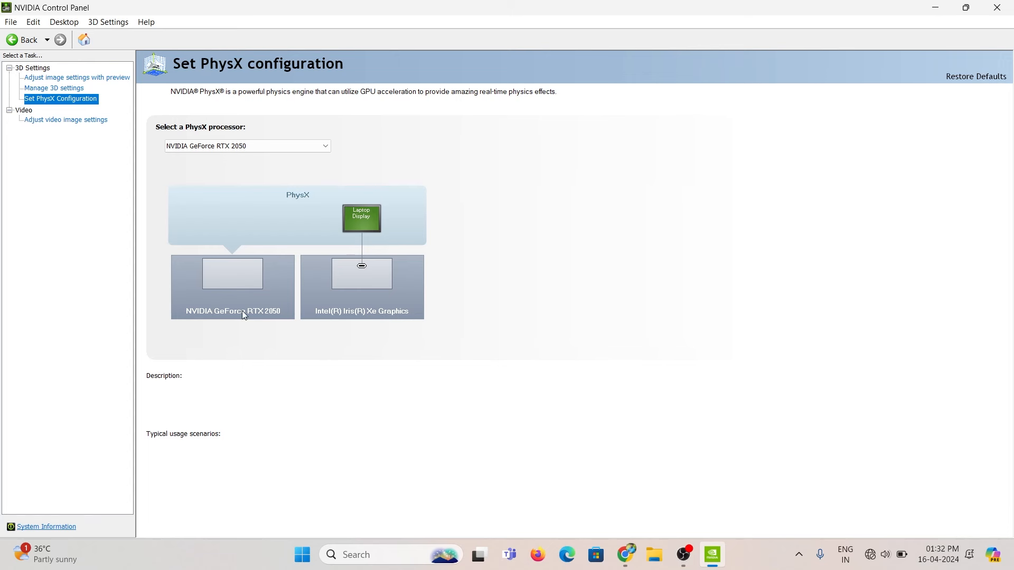
pyautogui.moveTo(234, 251)
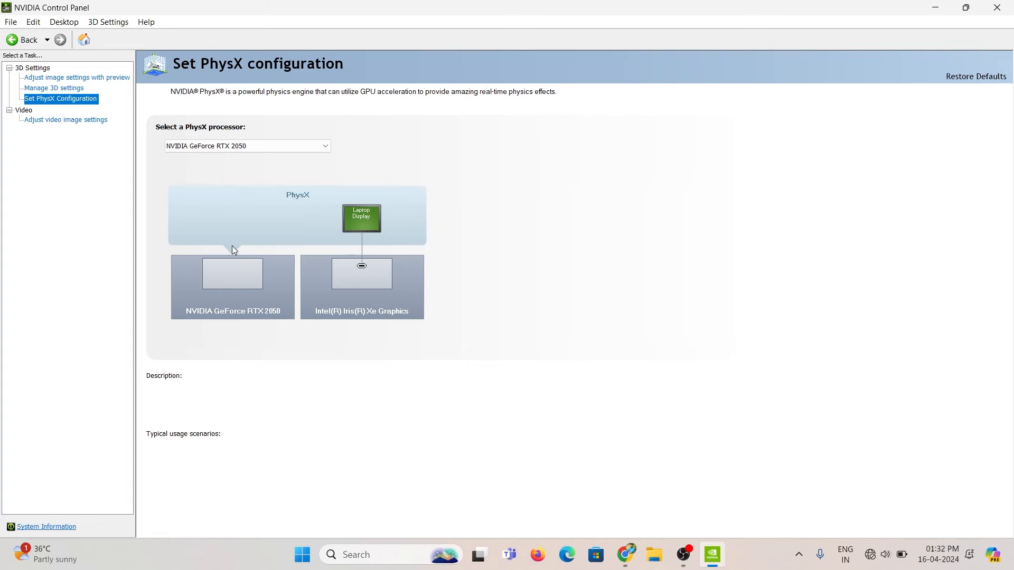
pyautogui.moveTo(393, 230)
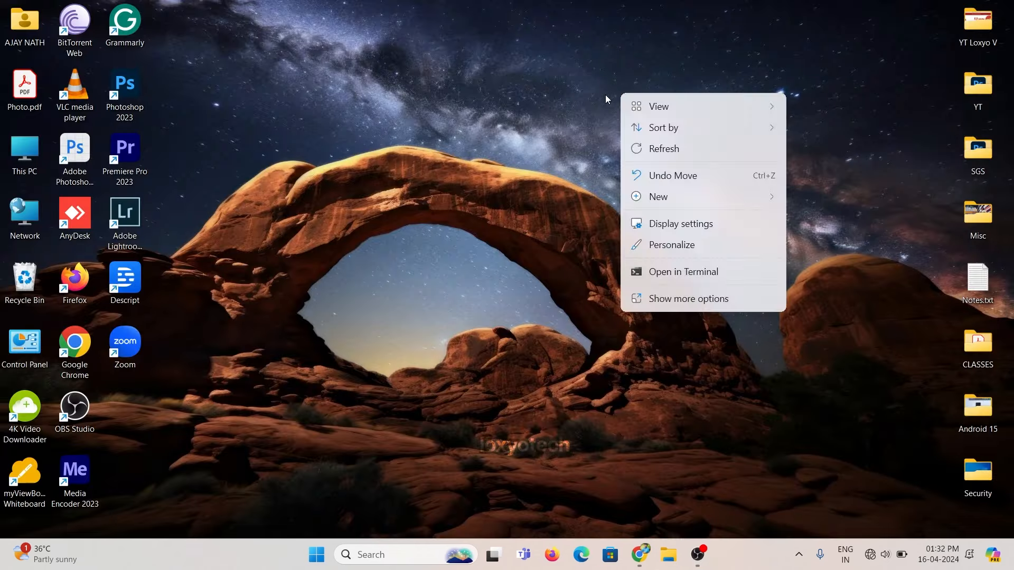
pyautogui.click(325, 128)
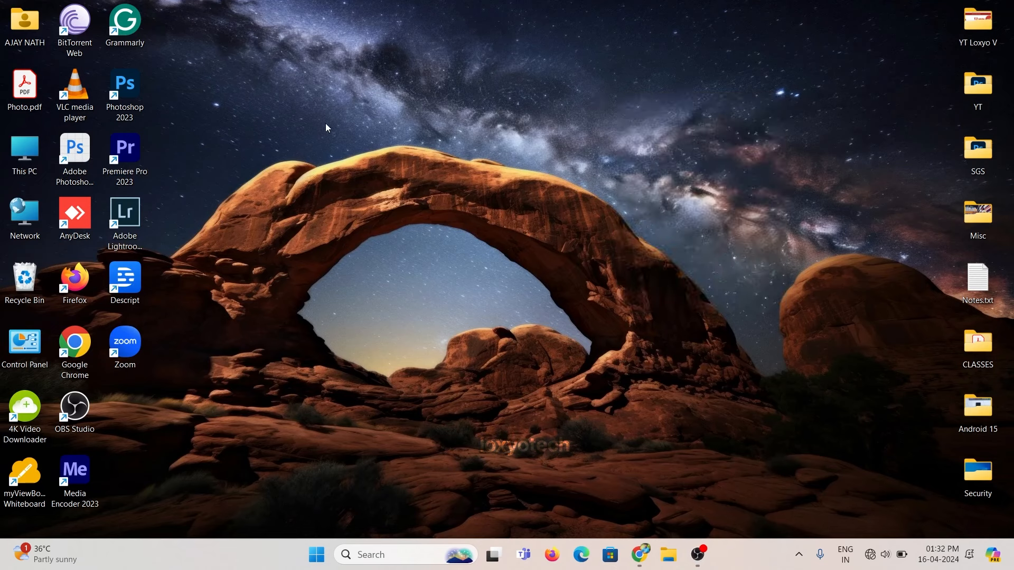
pyautogui.moveTo(627, 404)
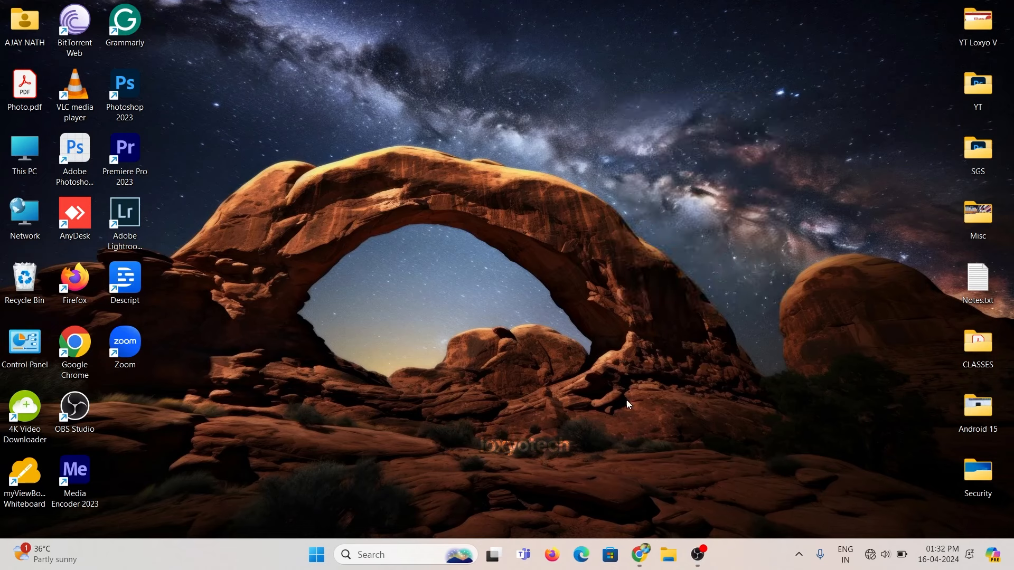
pyautogui.rightClick(626, 404)
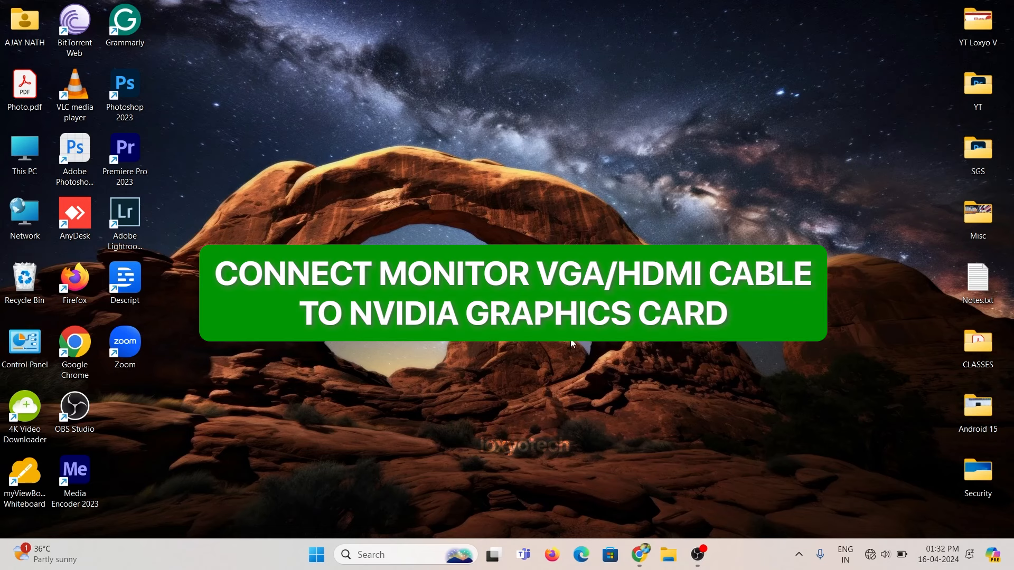
pyautogui.moveTo(541, 355)
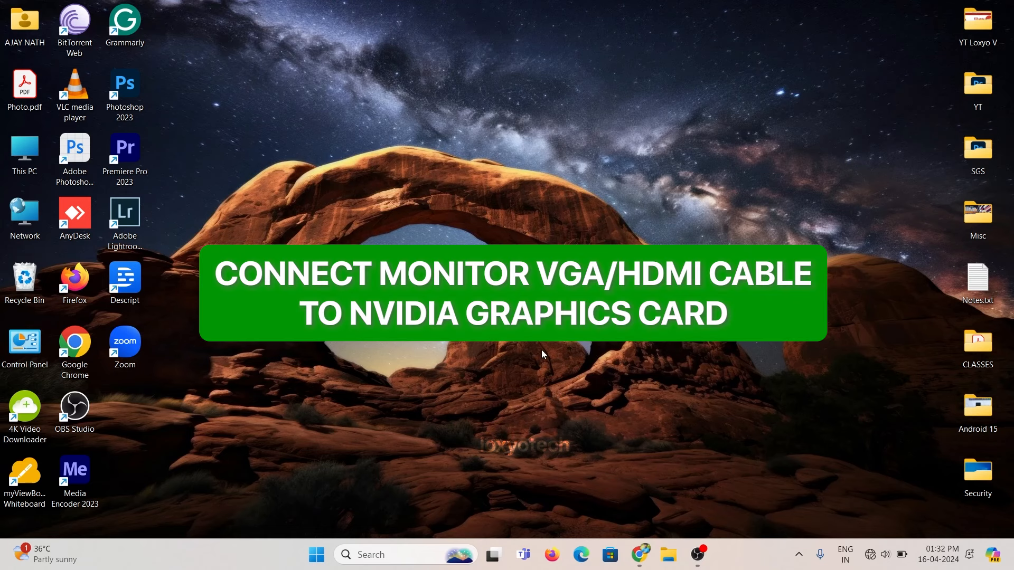
pyautogui.moveTo(699, 154)
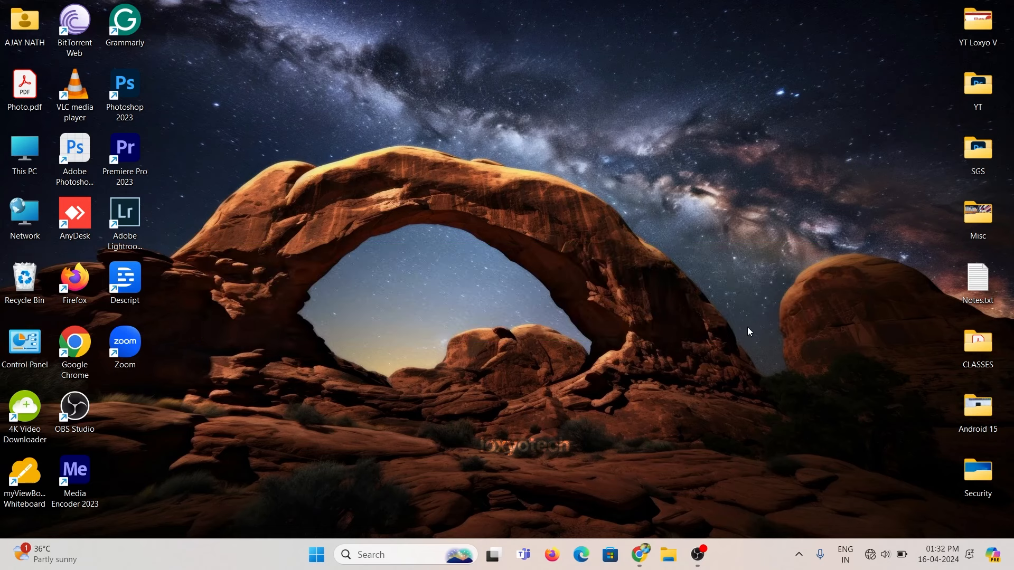
pyautogui.moveTo(485, 200)
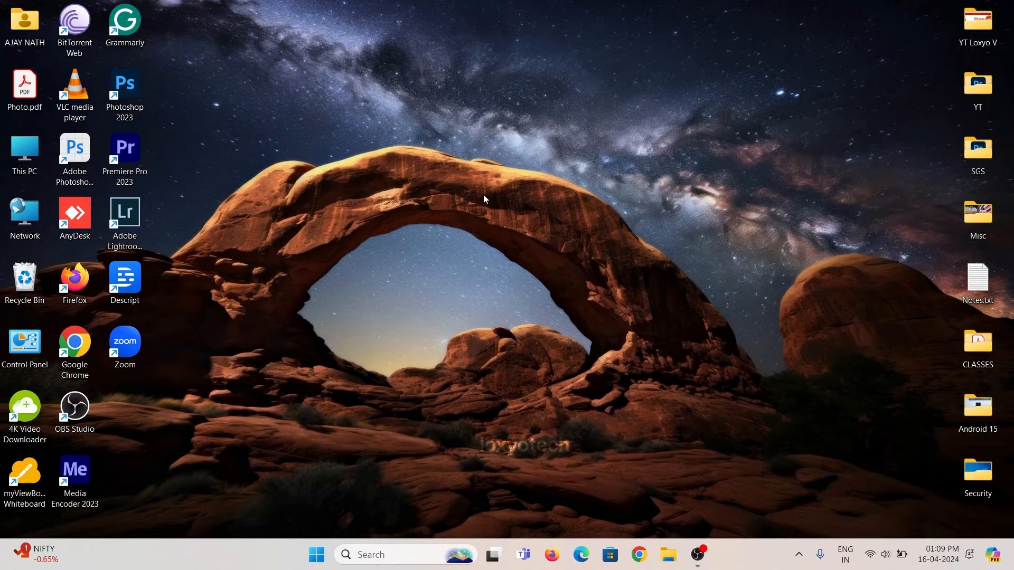
pyautogui.moveTo(348, 196)
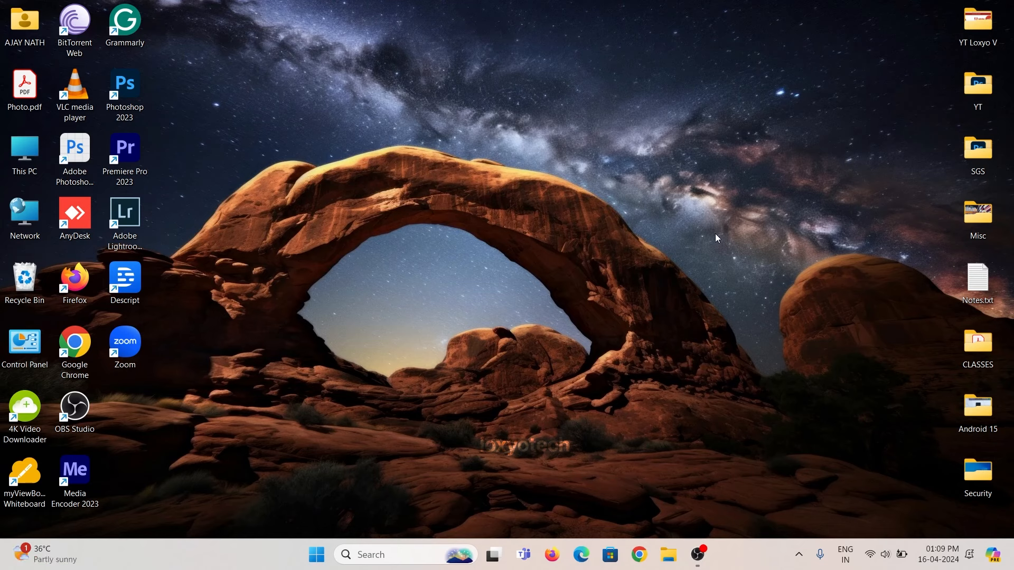
pyautogui.moveTo(680, 93)
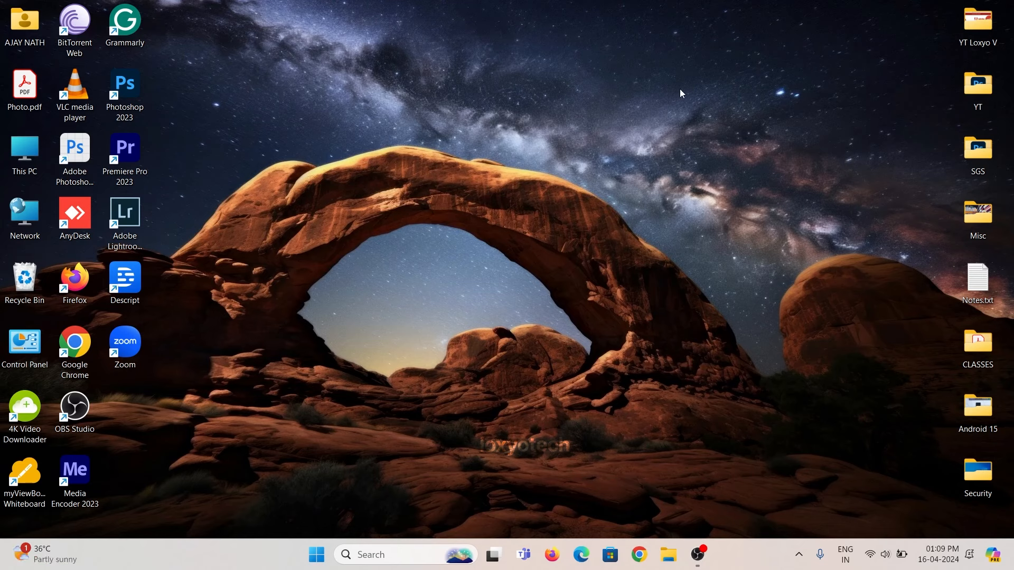
pyautogui.moveTo(600, 175)
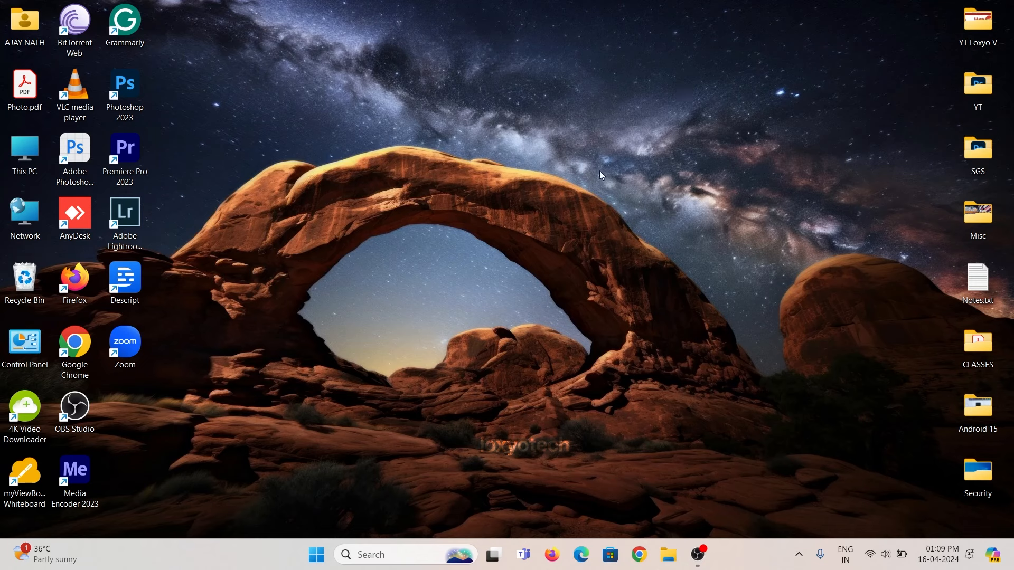
pyautogui.moveTo(24, 151)
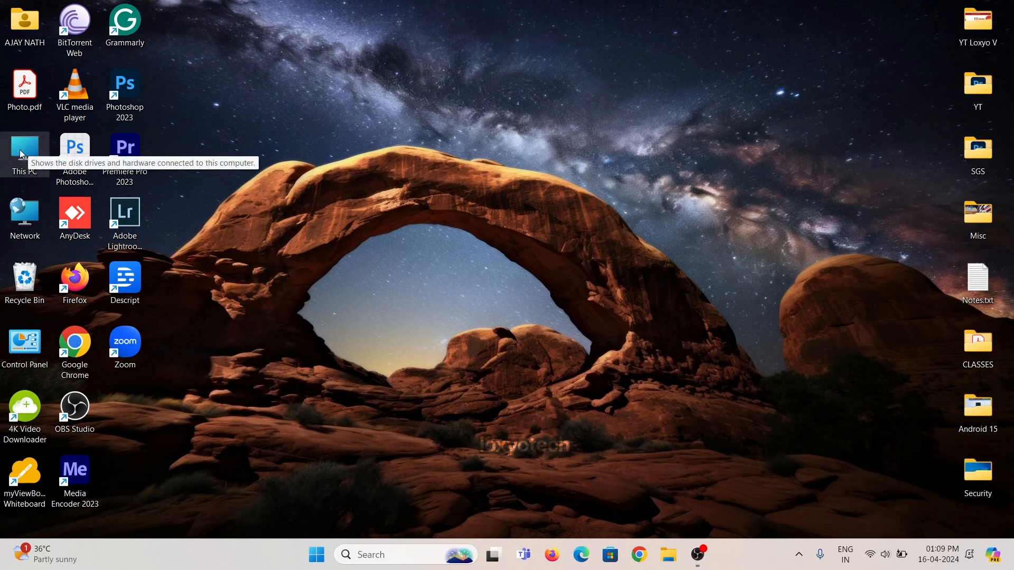
pyautogui.rightClick(24, 149)
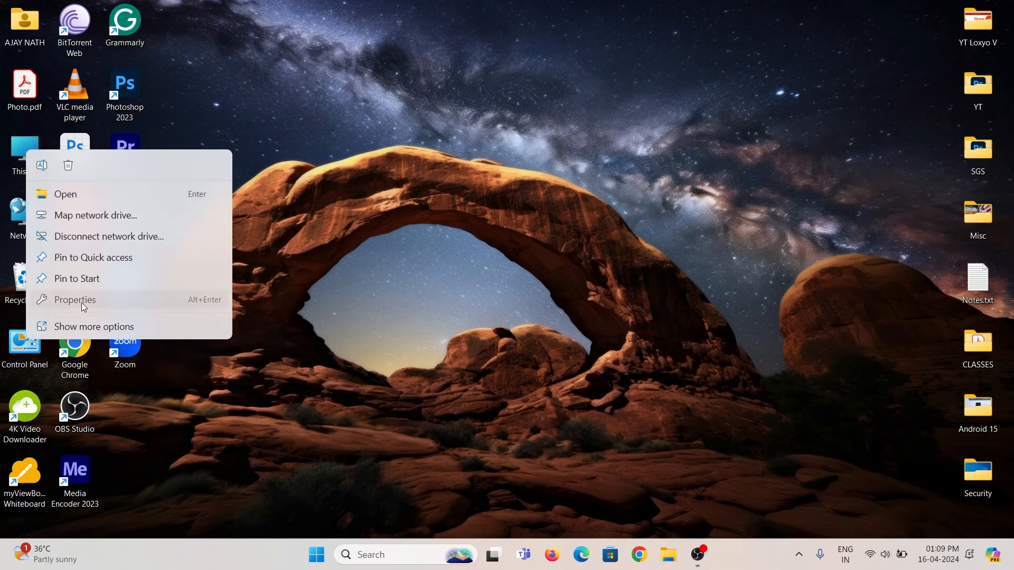
pyautogui.click(453, 155)
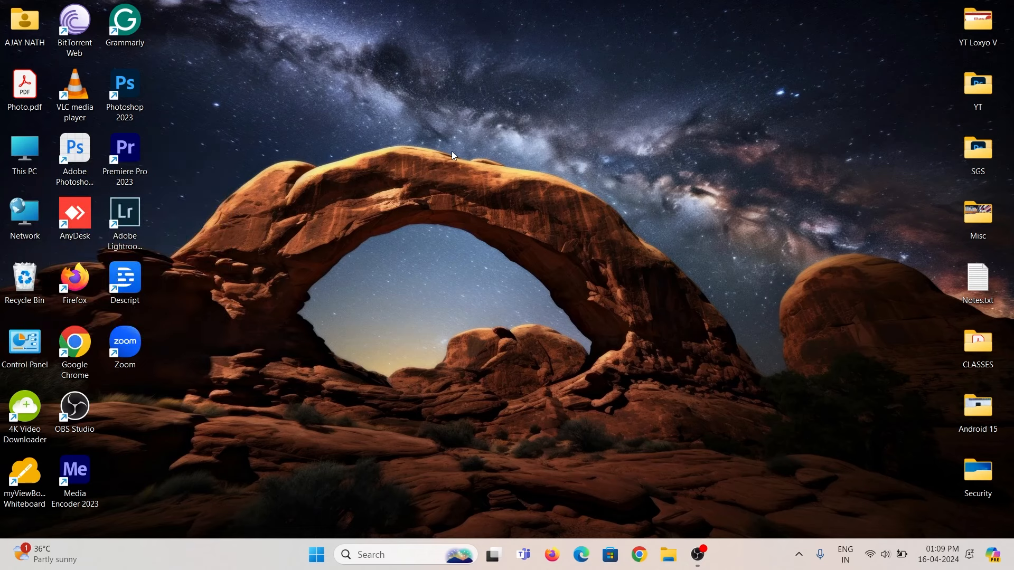